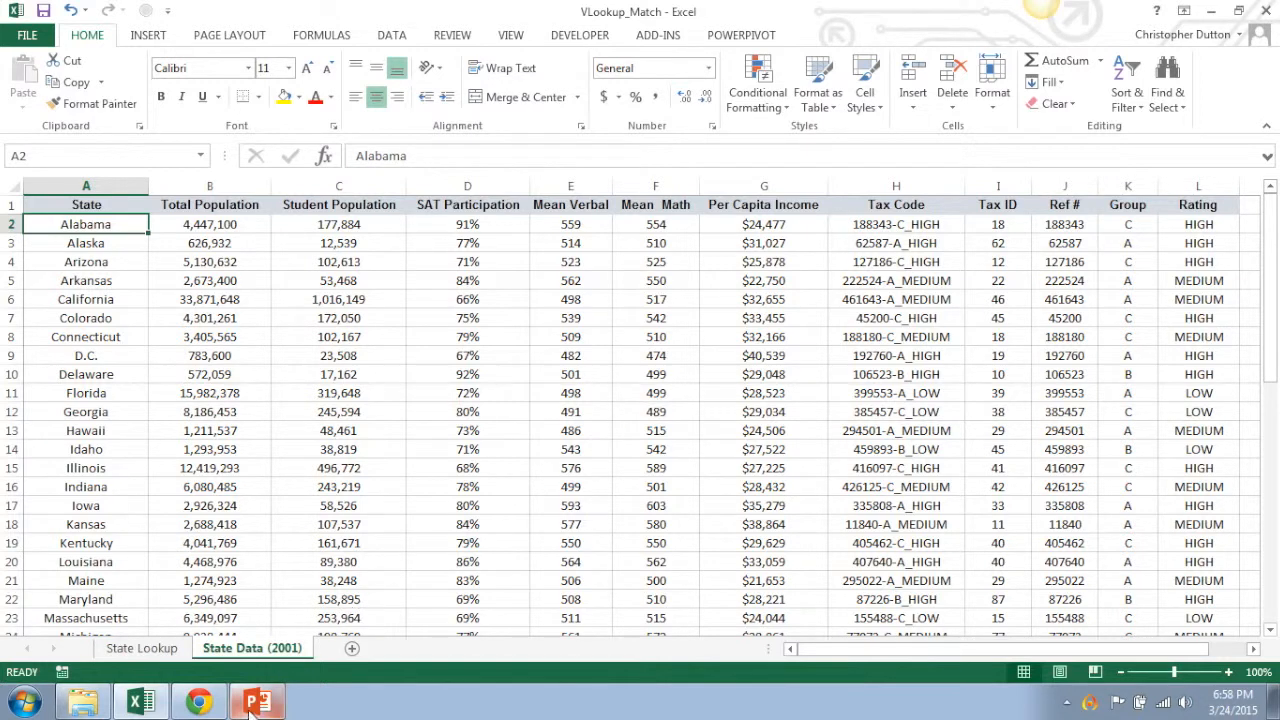
# - Switch to the PowerPoint training deck at the VLOOKUP slide
pyautogui.click(256, 700)
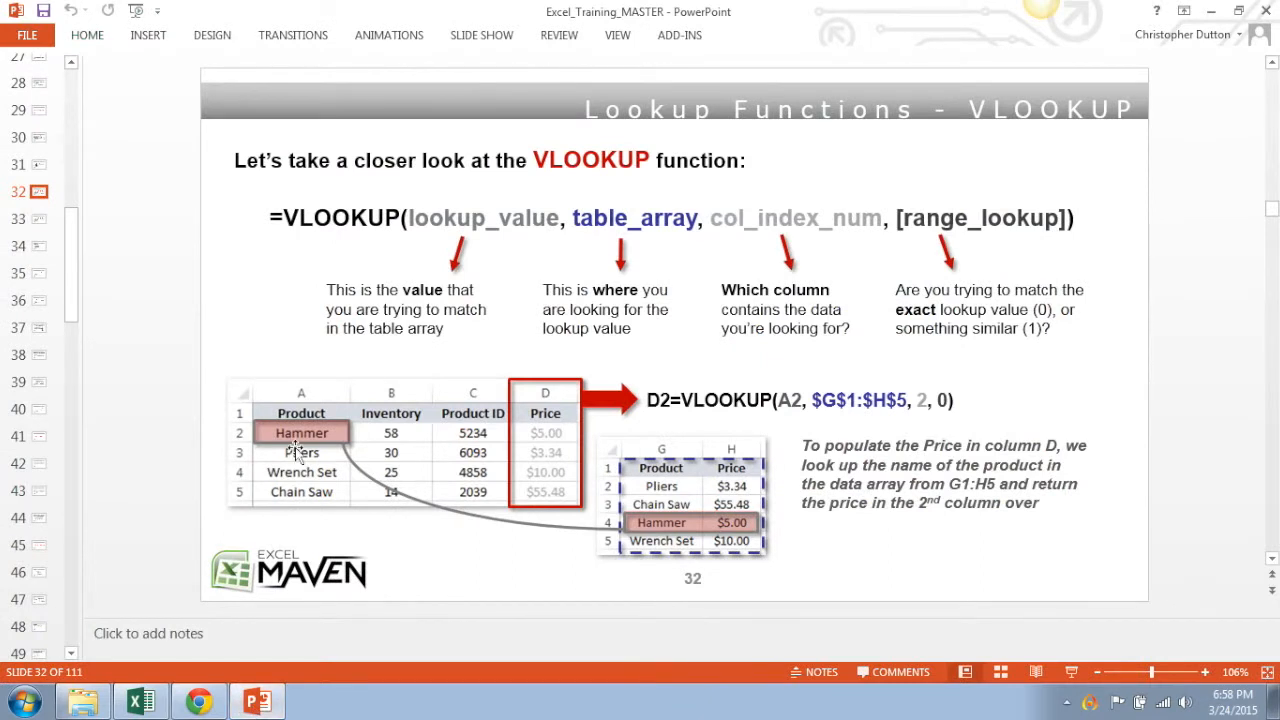
pyautogui.moveTo(516, 136)
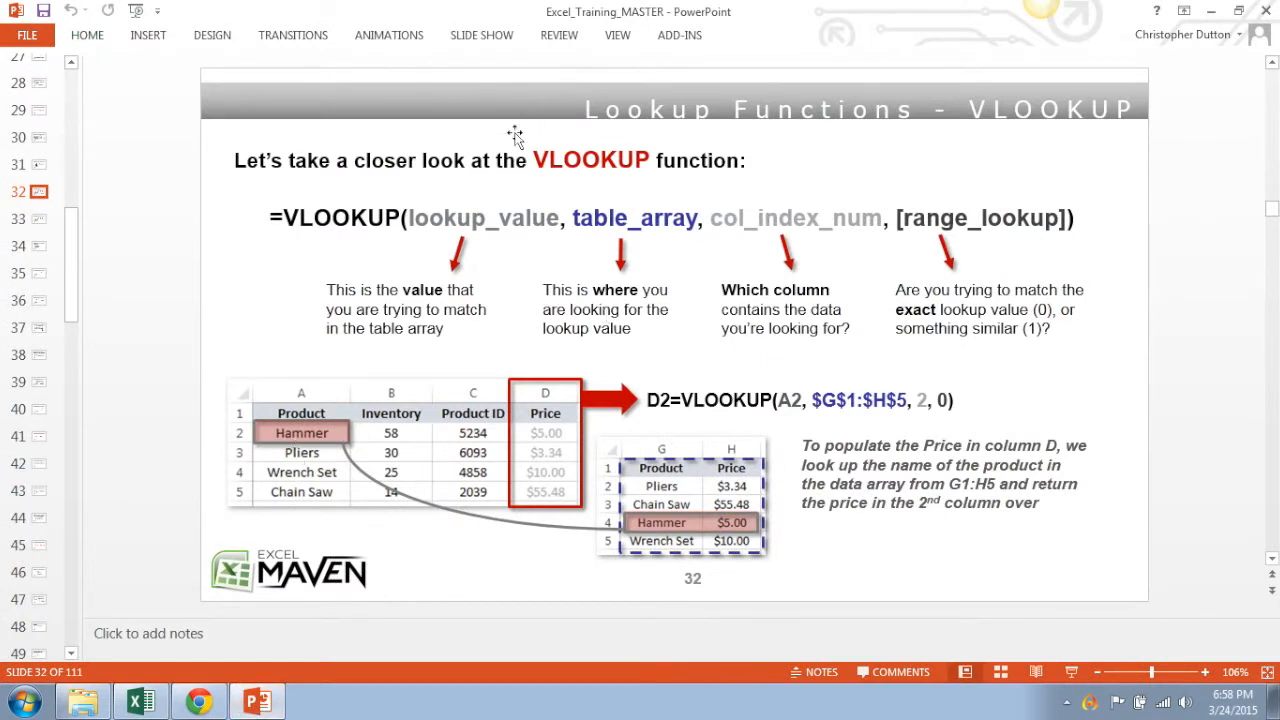
pyautogui.moveTo(478, 204)
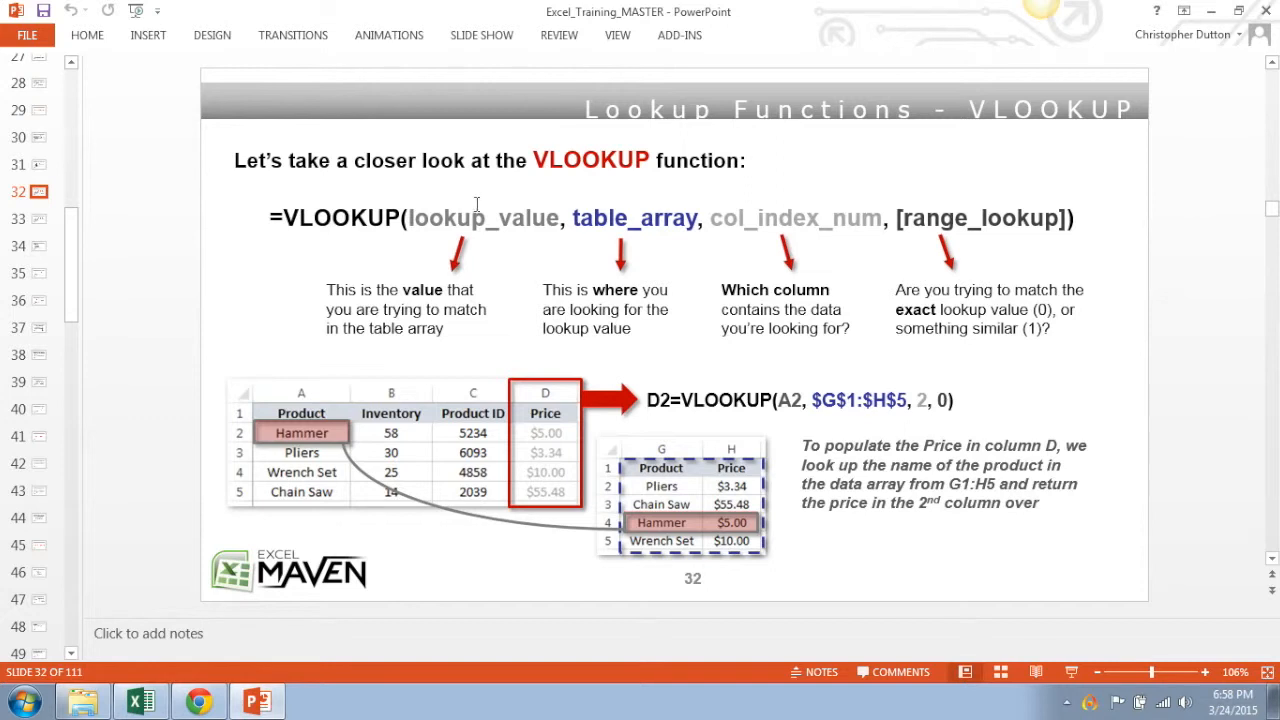
pyautogui.moveTo(488, 236)
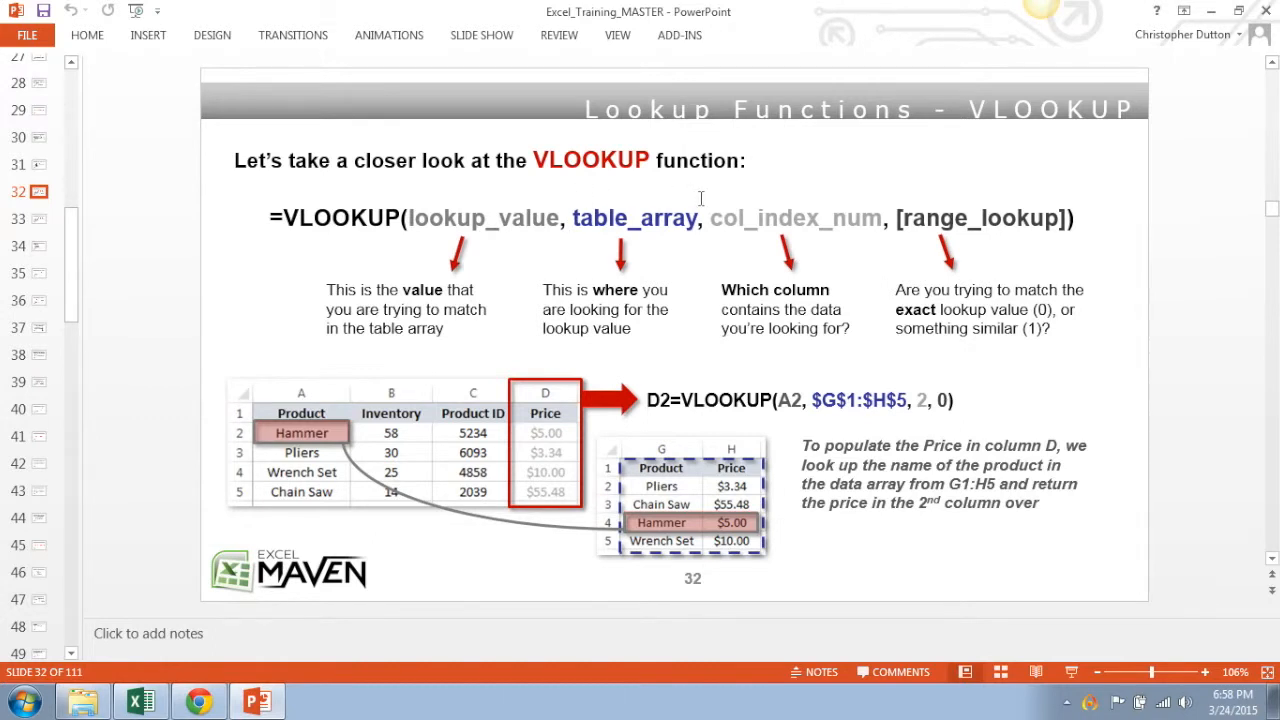
pyautogui.moveTo(848, 268)
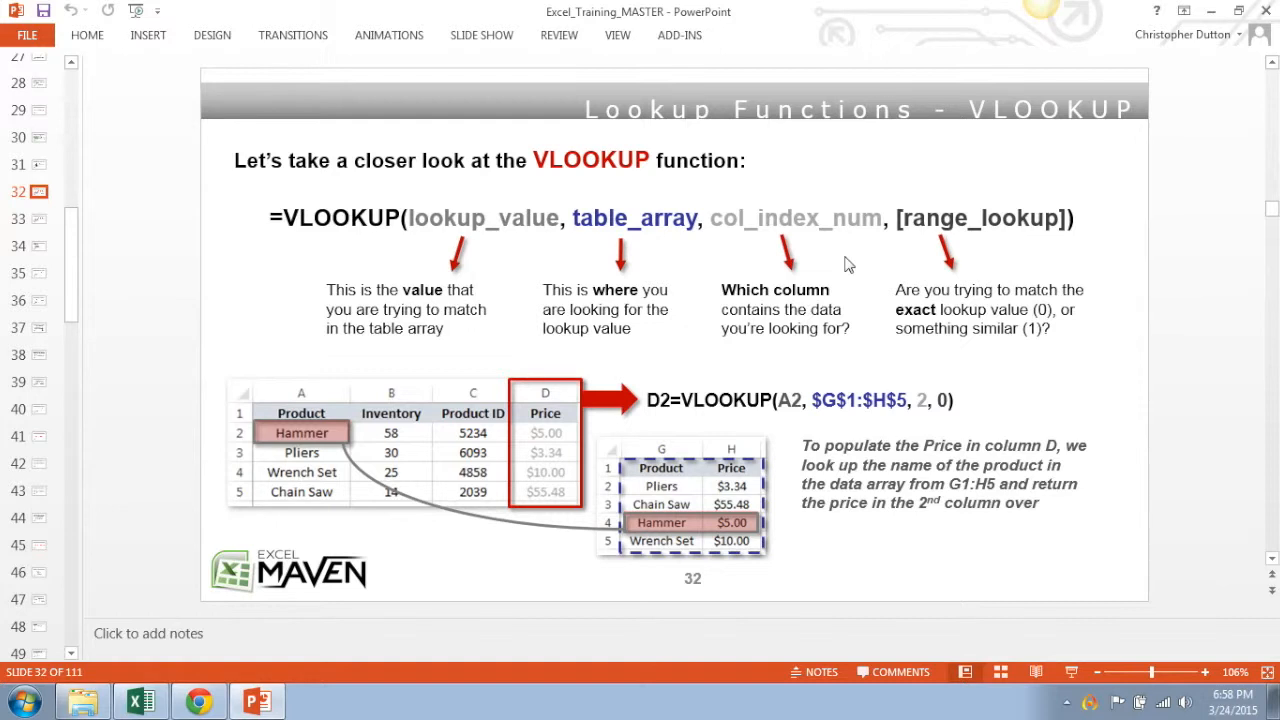
pyautogui.moveTo(1040, 224)
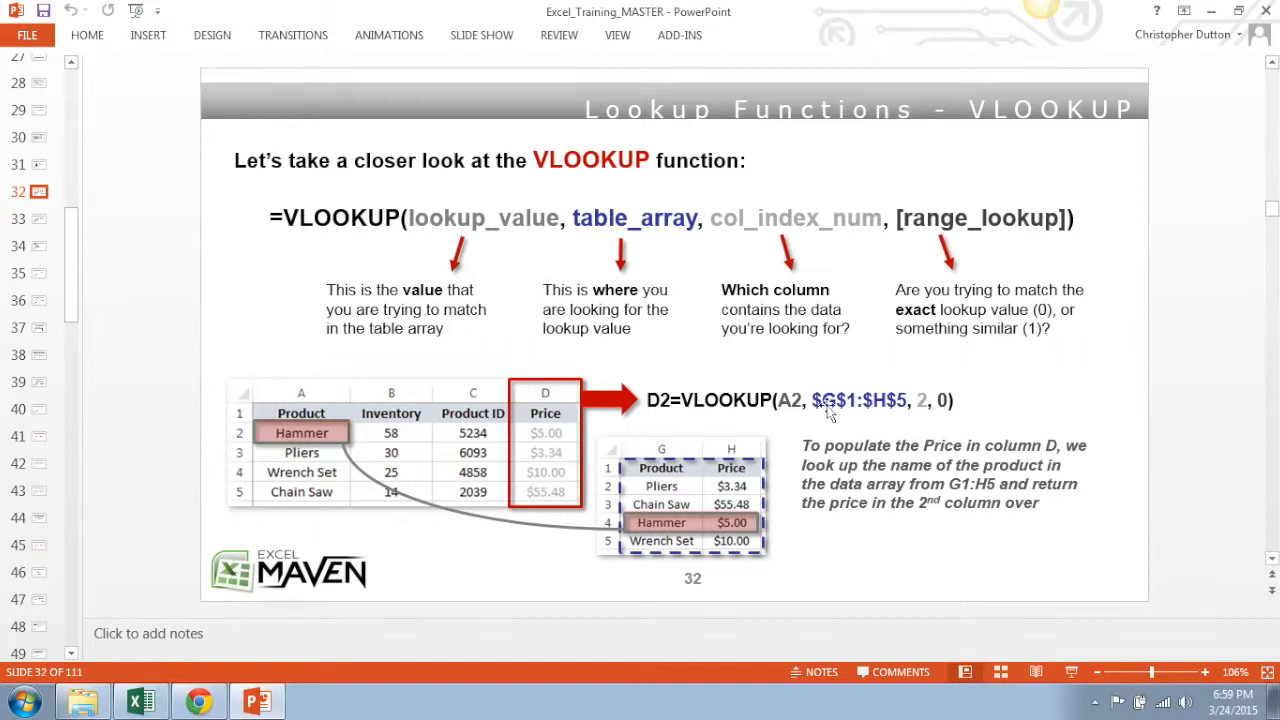
pyautogui.moveTo(784, 438)
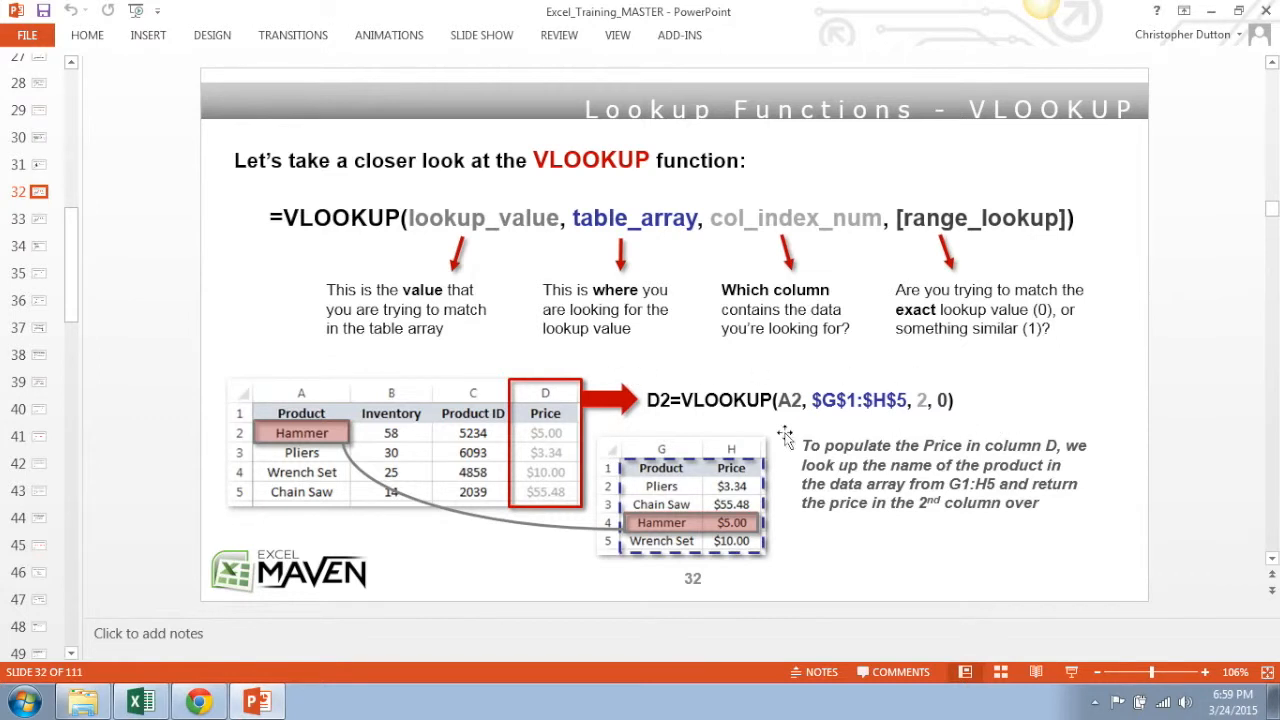
pyautogui.moveTo(564, 504)
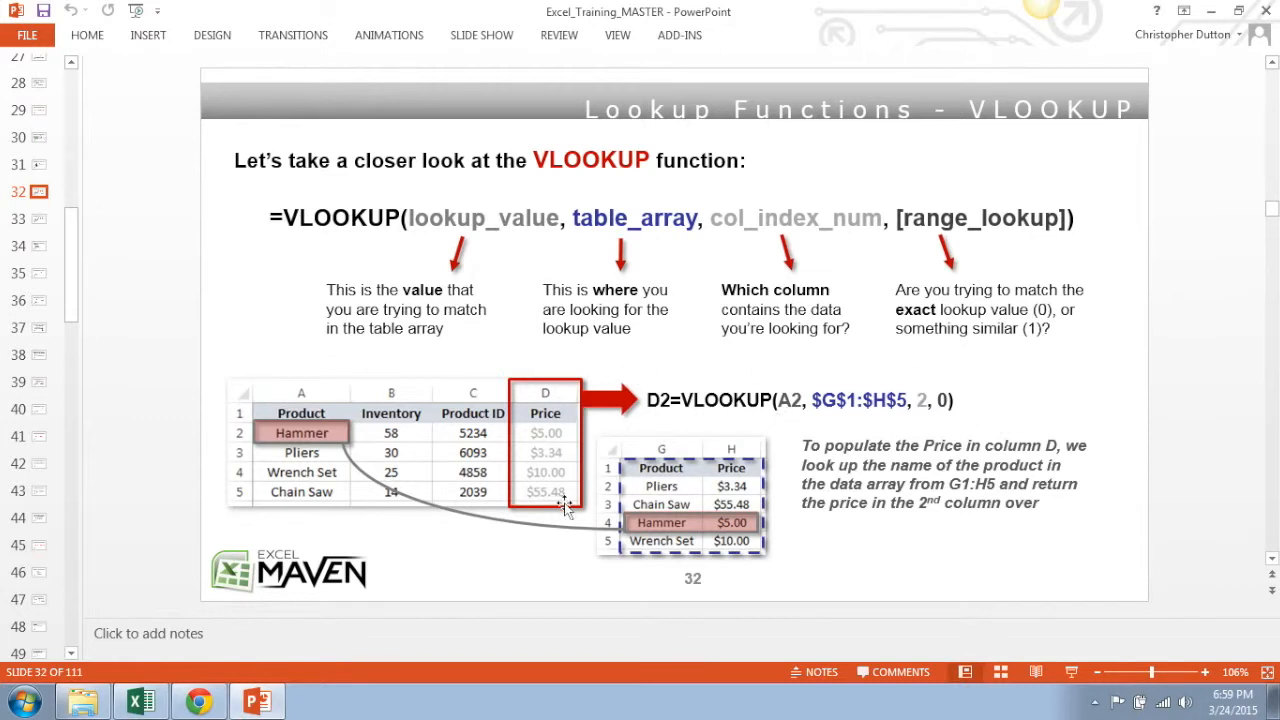
pyautogui.moveTo(296, 516)
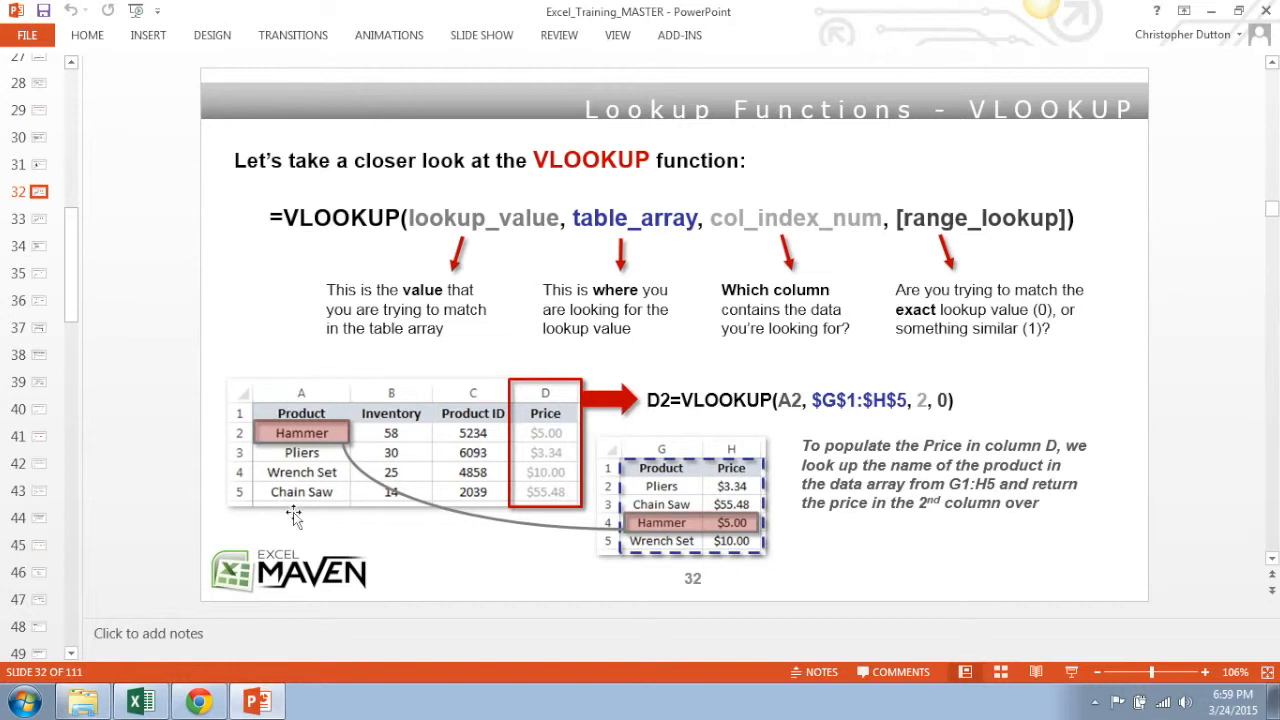
pyautogui.moveTo(738, 384)
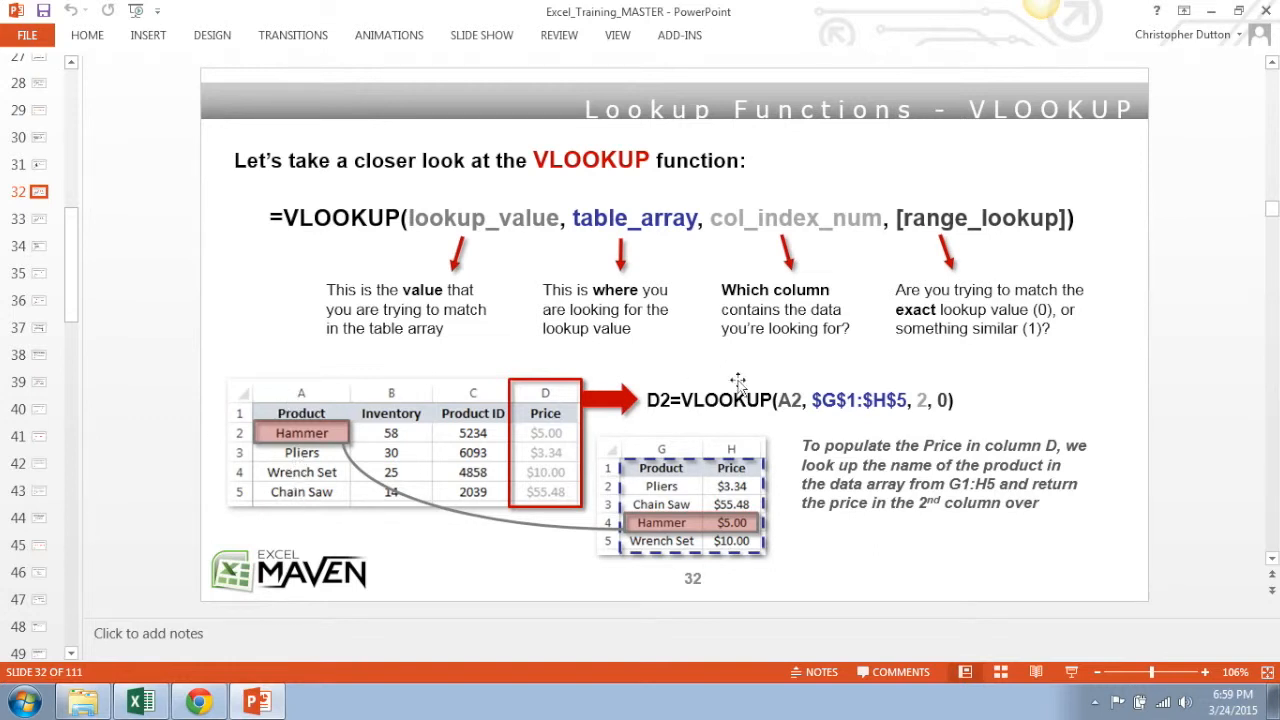
pyautogui.moveTo(684, 494)
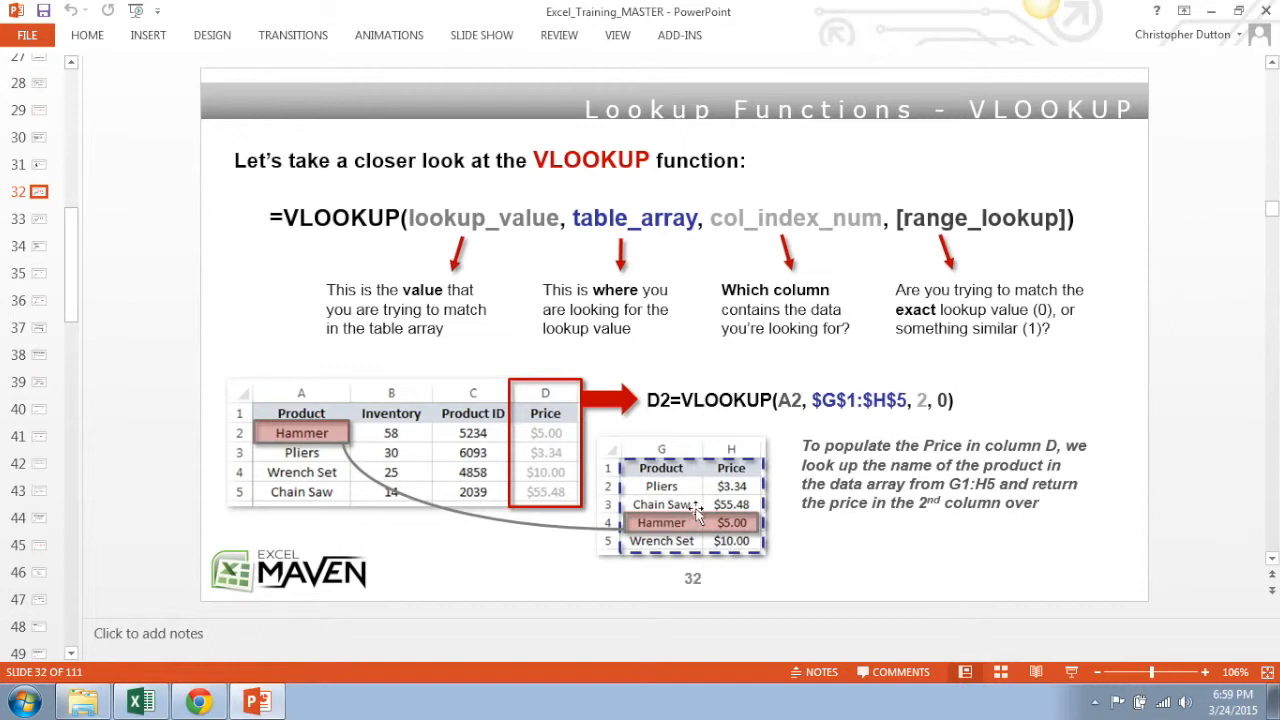
pyautogui.moveTo(740, 540)
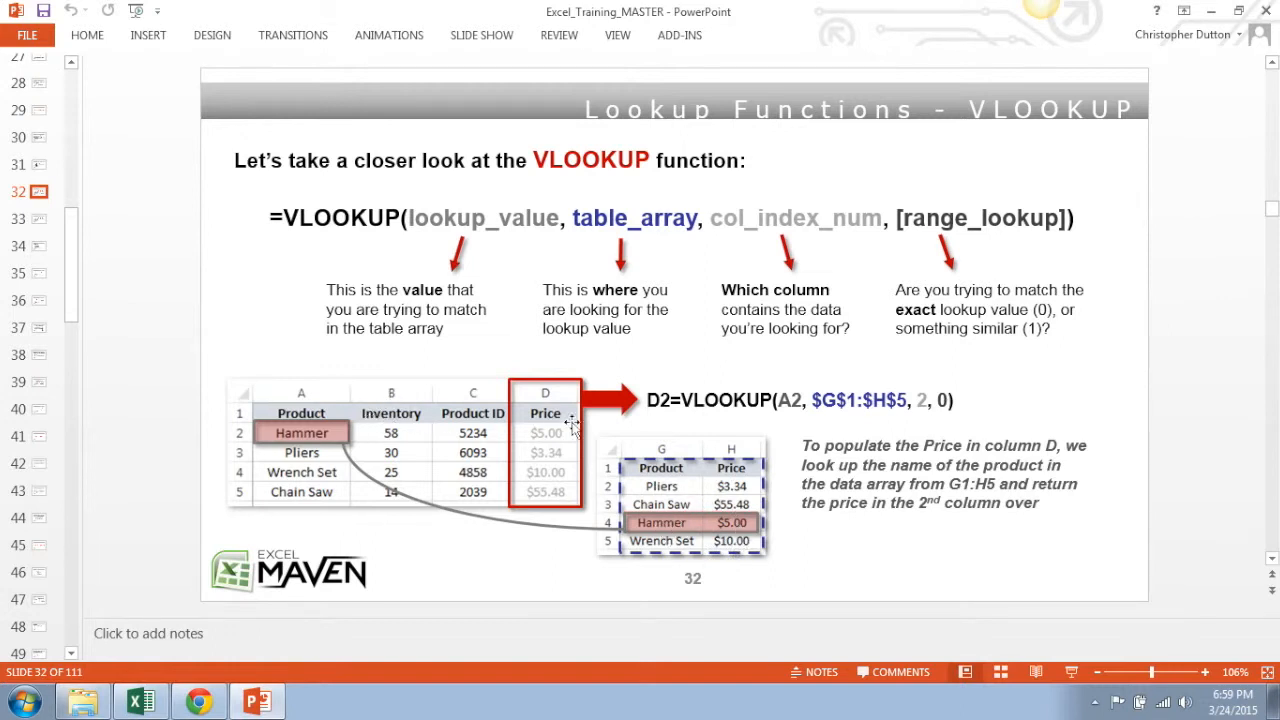
pyautogui.moveTo(388, 418)
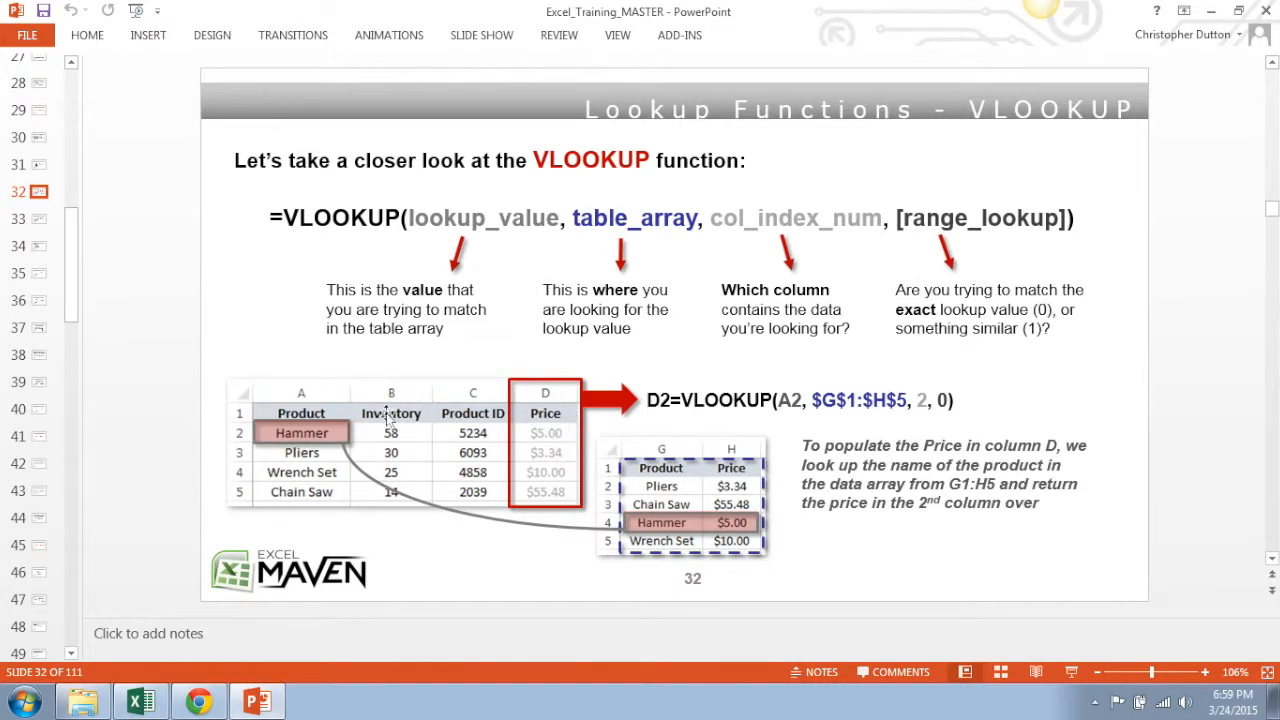
pyautogui.moveTo(656, 522)
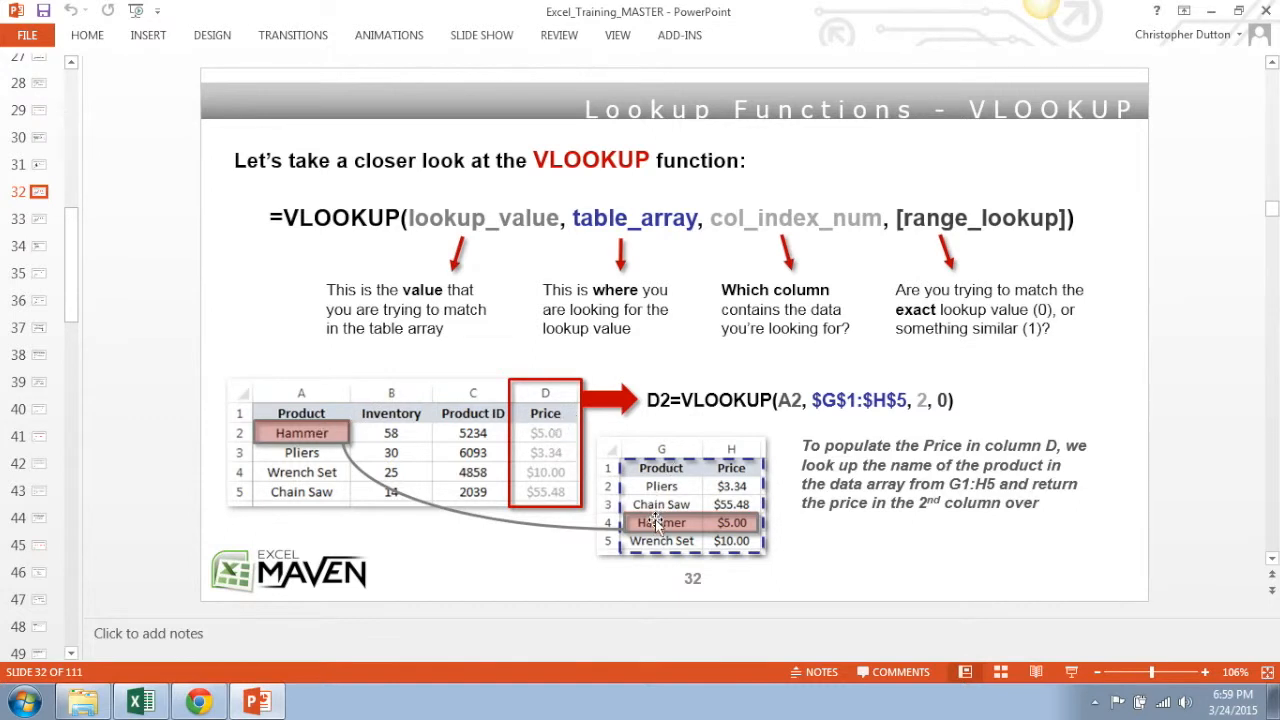
pyautogui.moveTo(758, 540)
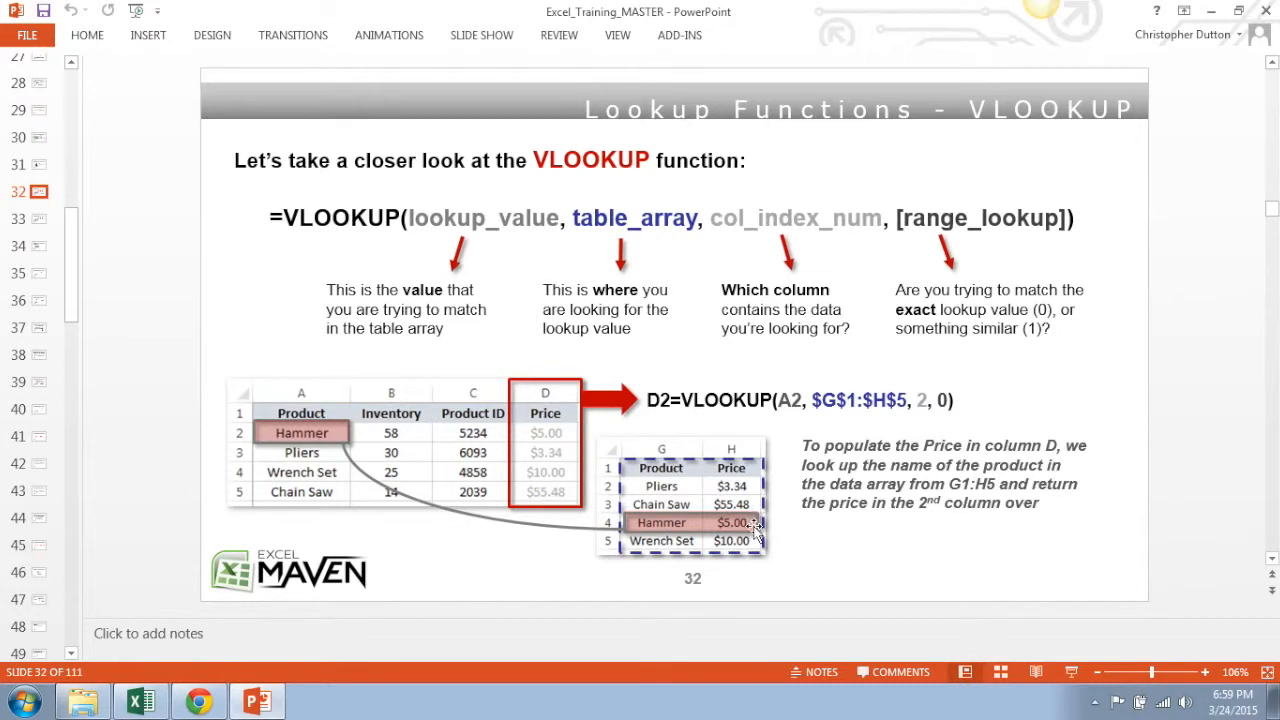
pyautogui.moveTo(596, 450)
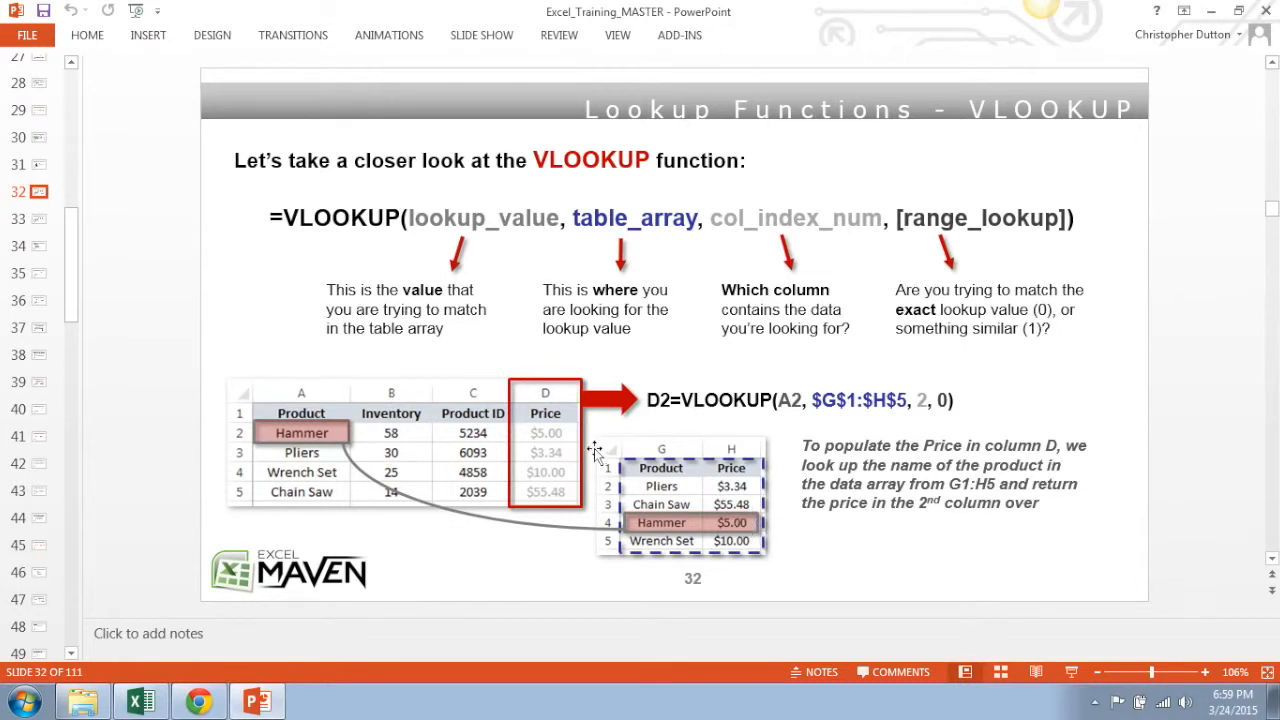
pyautogui.moveTo(76, 262)
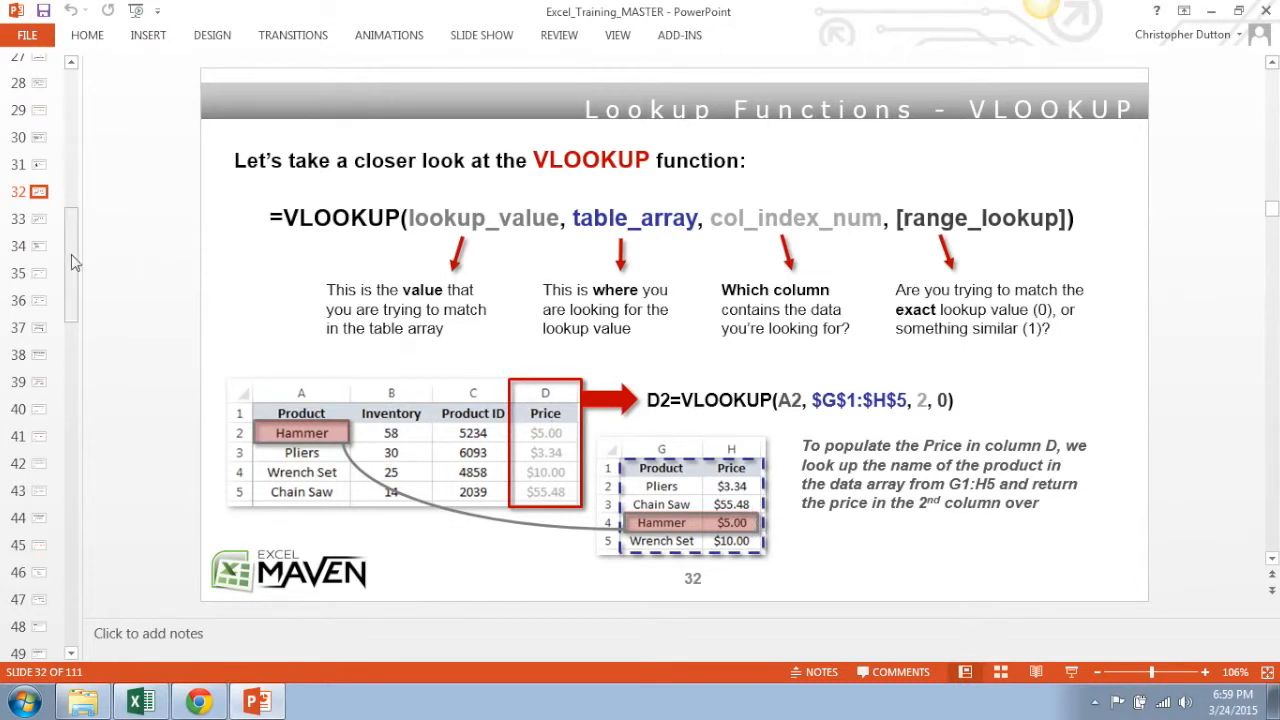
pyautogui.moveTo(38, 304)
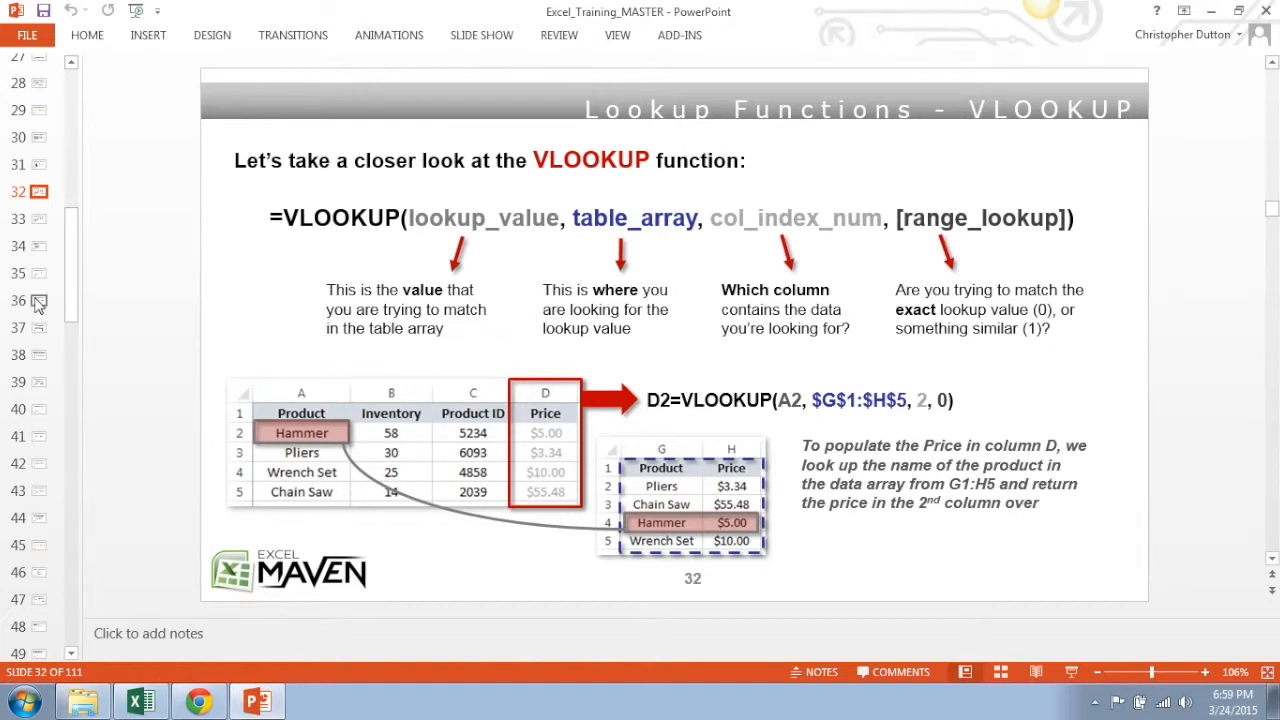
# - Show the MATCH function slide, then return to the State Data workbook in Excel
pyautogui.click(40, 300)
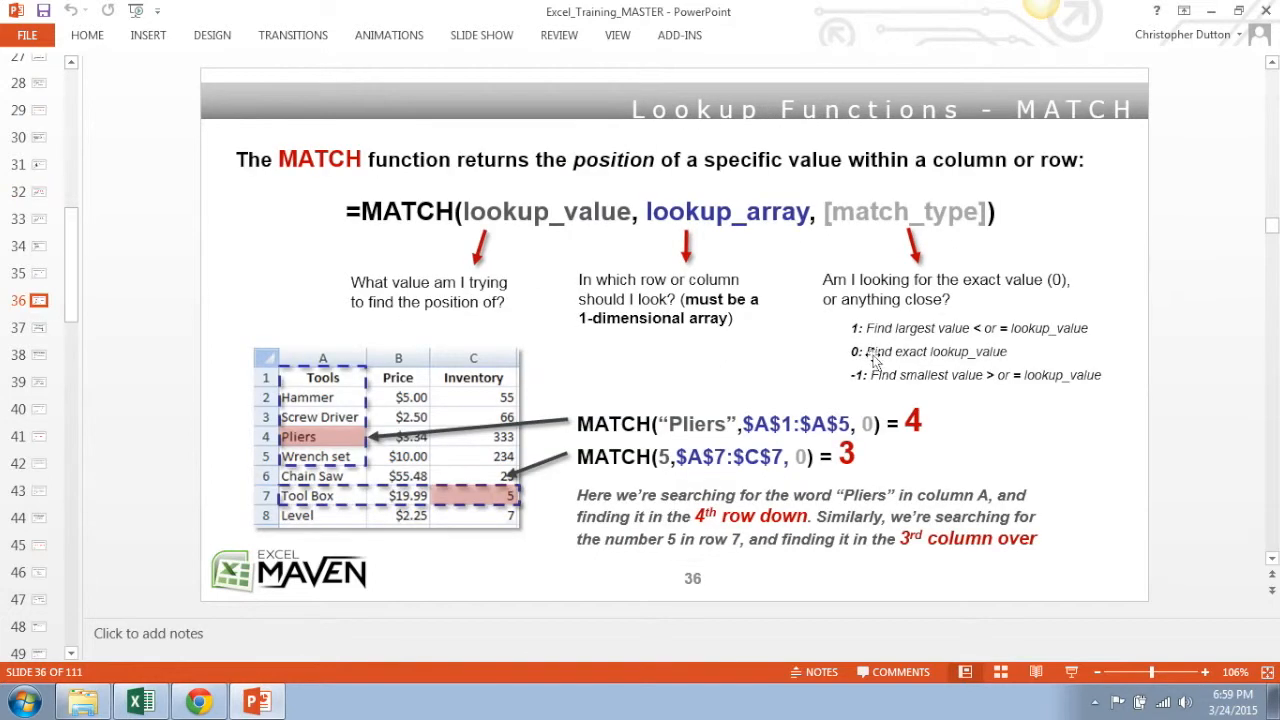
pyautogui.moveTo(1076, 380)
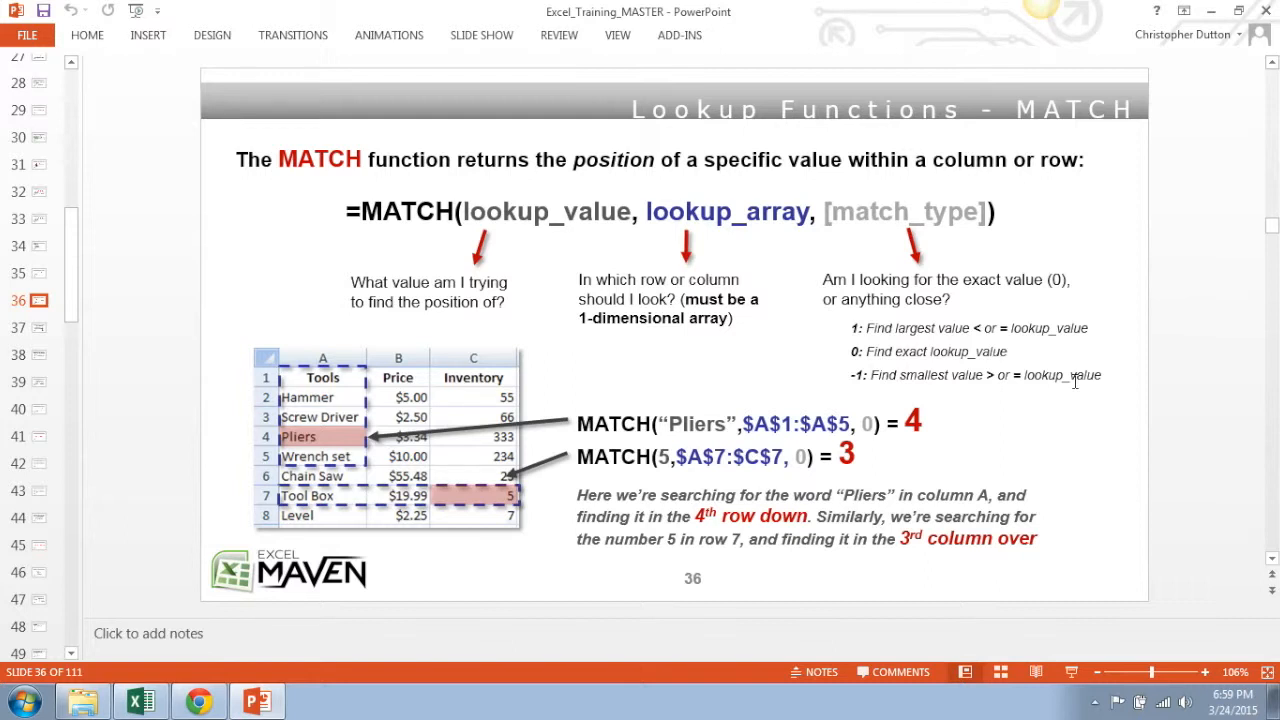
pyautogui.moveTo(956, 292)
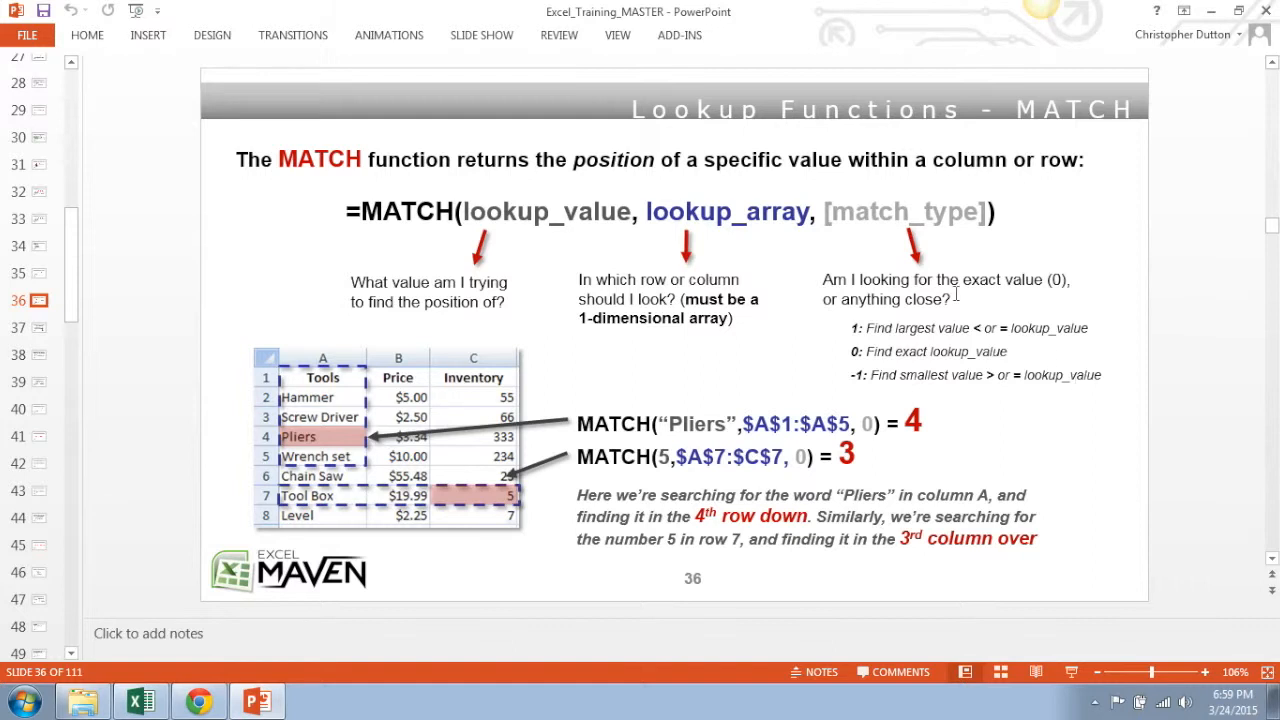
pyautogui.moveTo(396, 232)
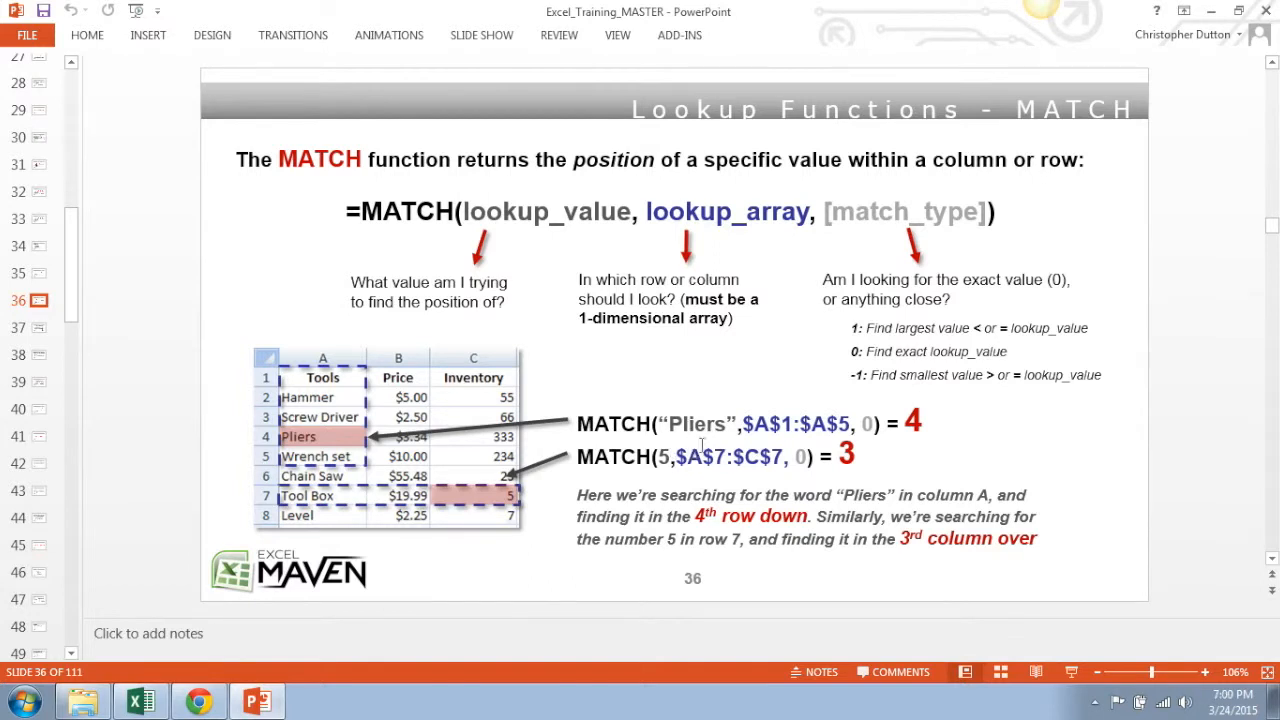
pyautogui.moveTo(788, 244)
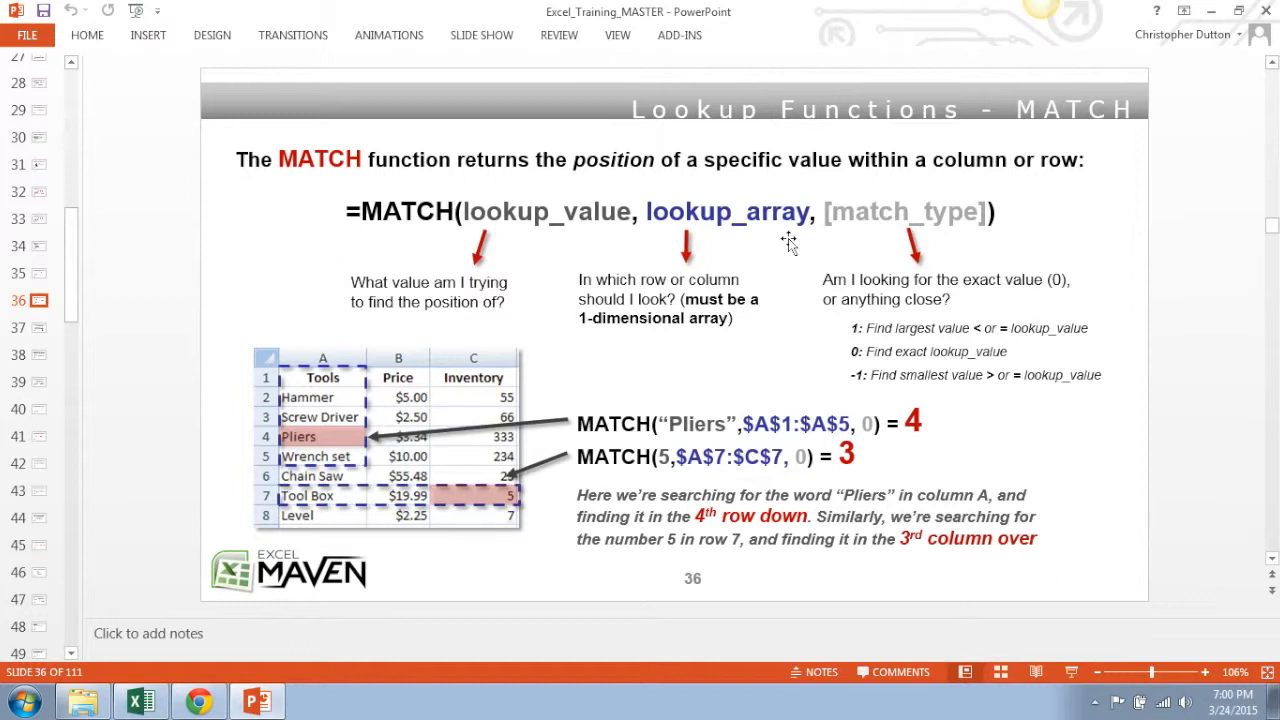
pyautogui.moveTo(1010, 246)
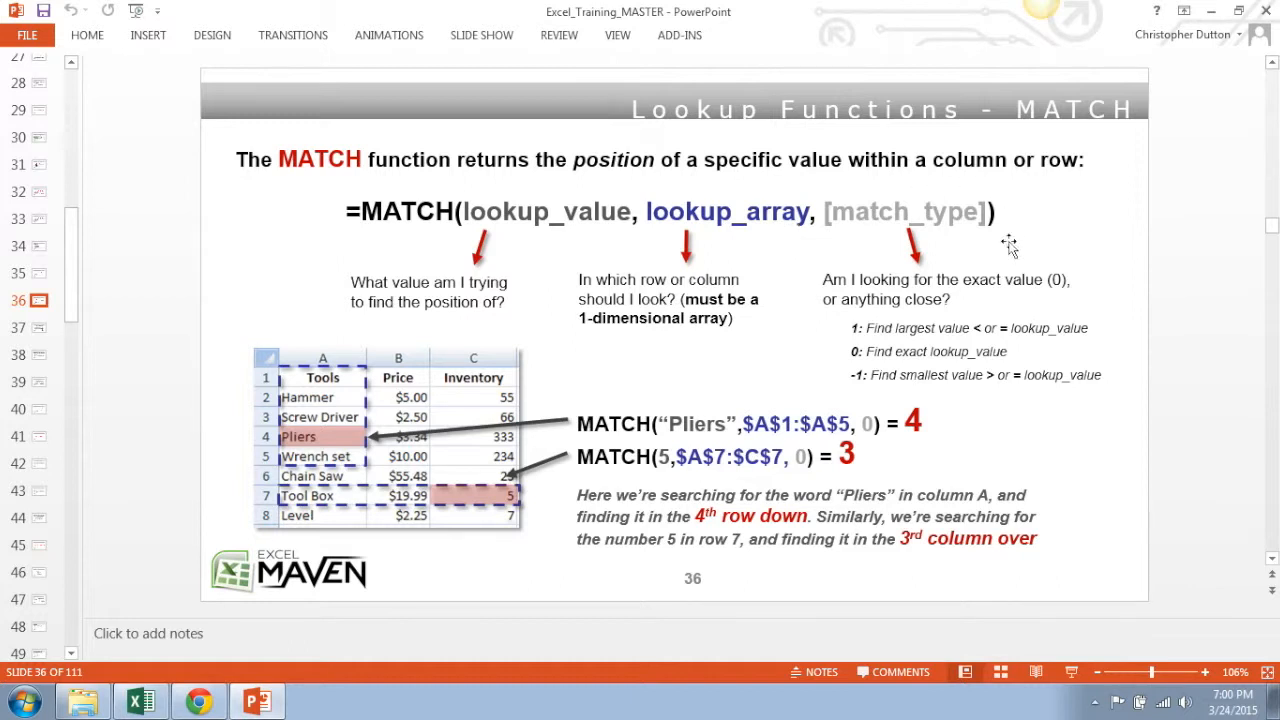
pyautogui.moveTo(1010, 250)
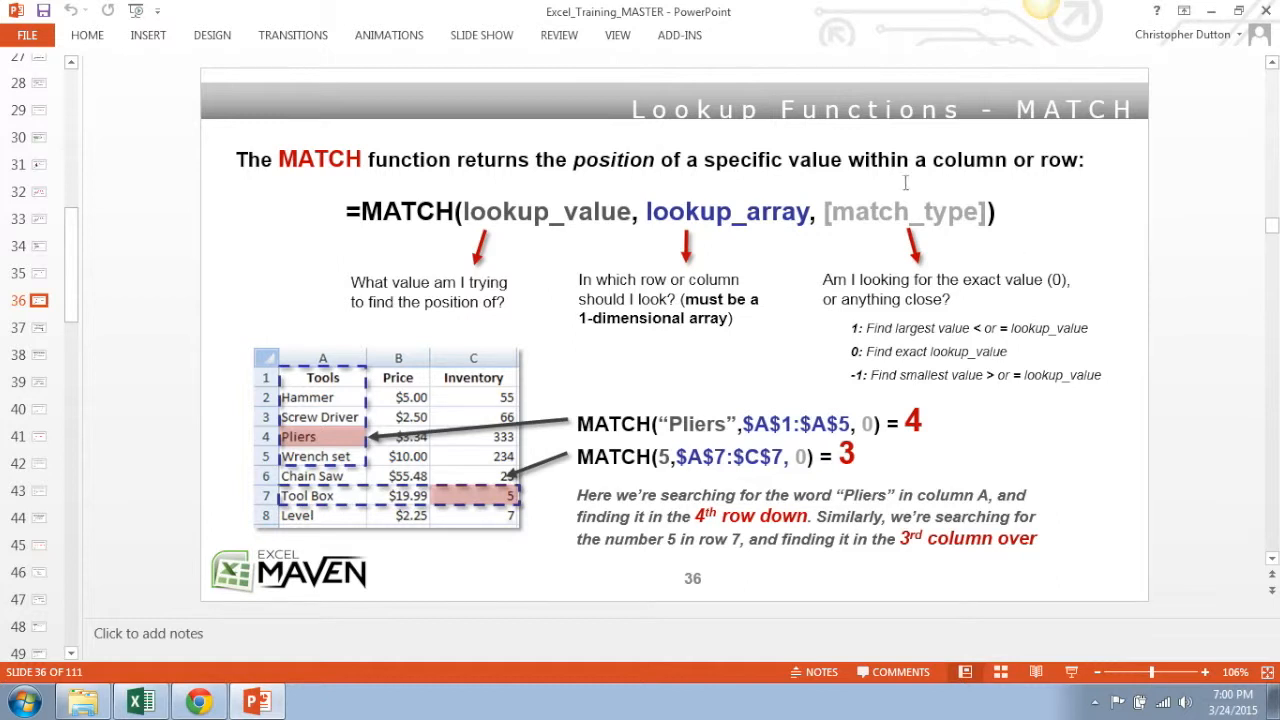
pyautogui.moveTo(798, 256)
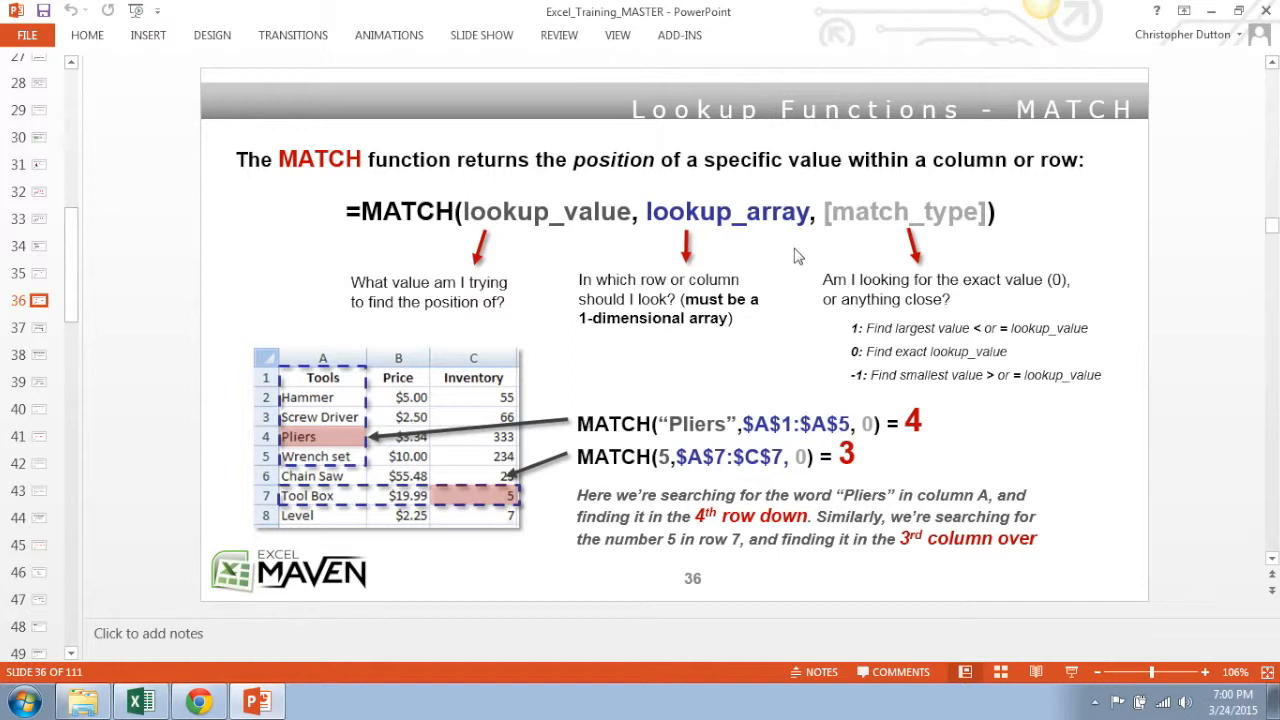
pyautogui.moveTo(680, 320)
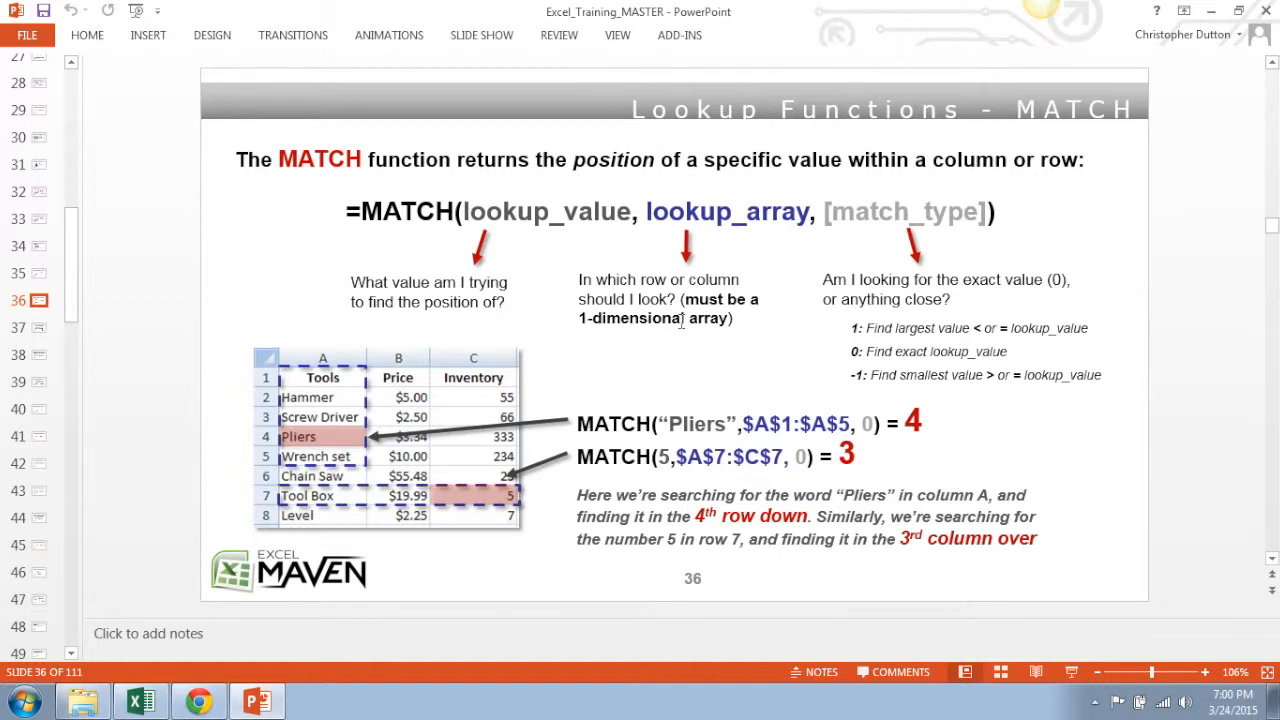
pyautogui.moveTo(680, 324)
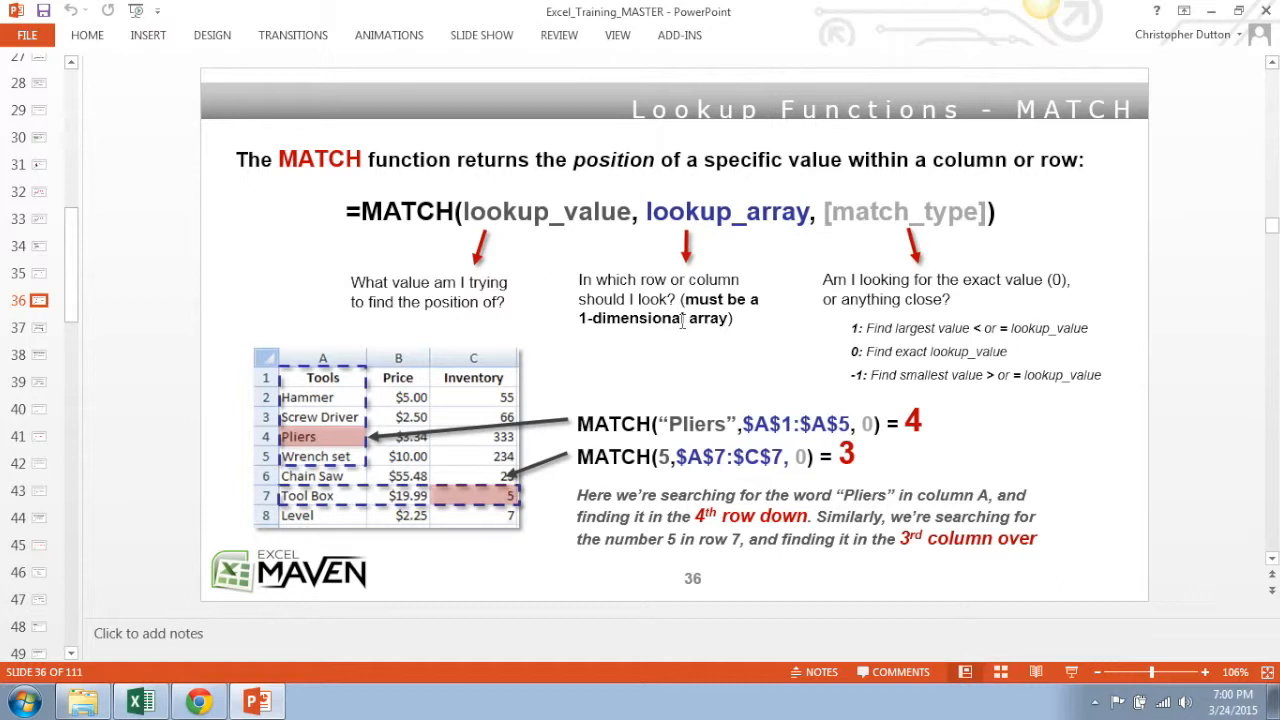
pyautogui.moveTo(920, 444)
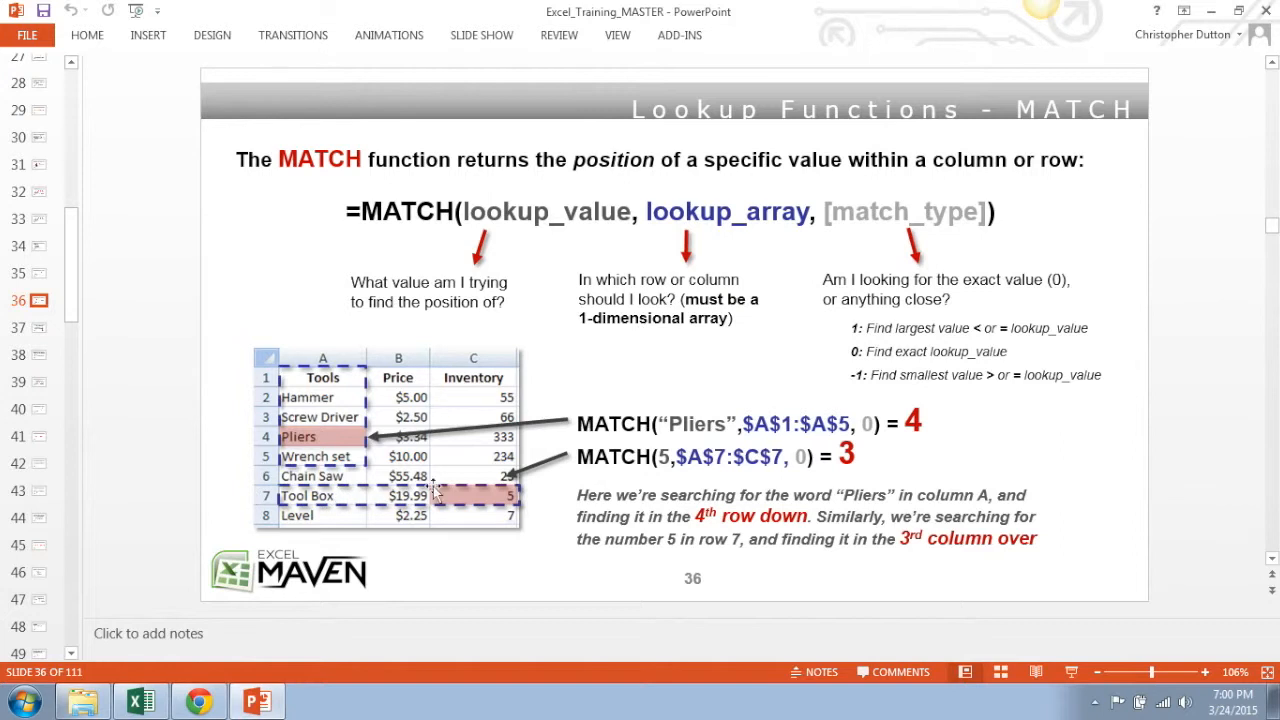
pyautogui.moveTo(598, 480)
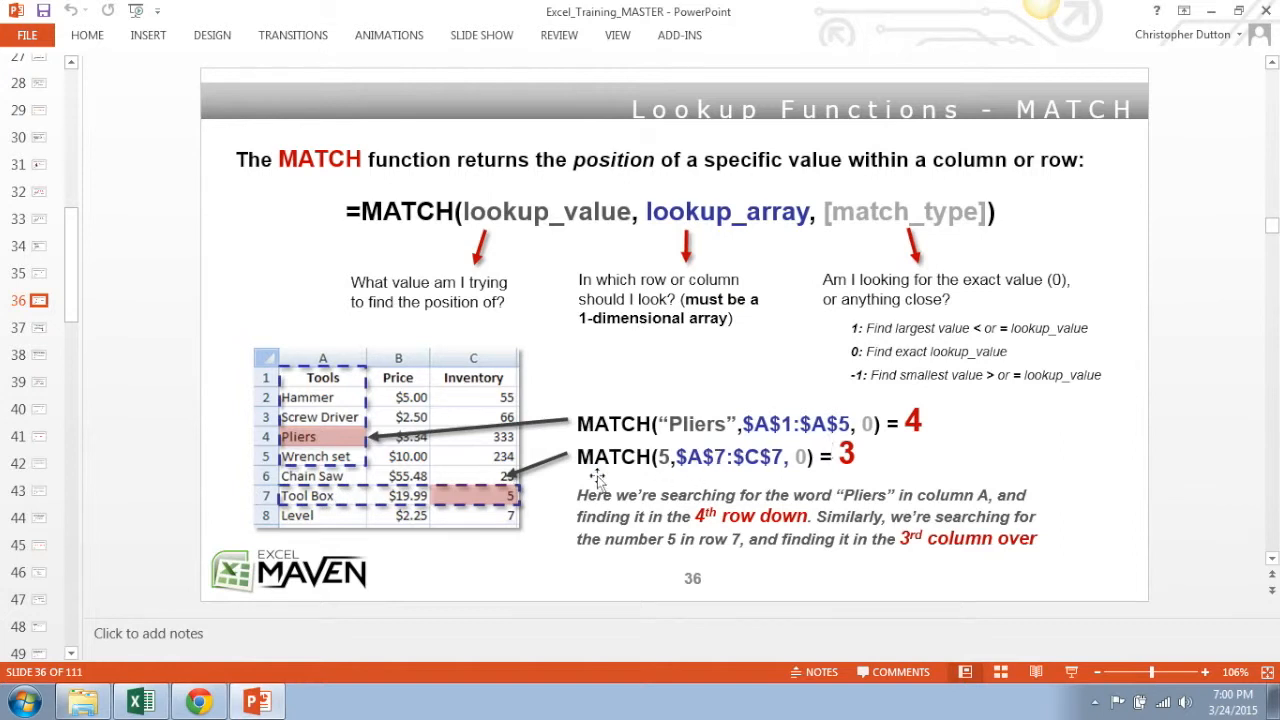
pyautogui.moveTo(470, 470)
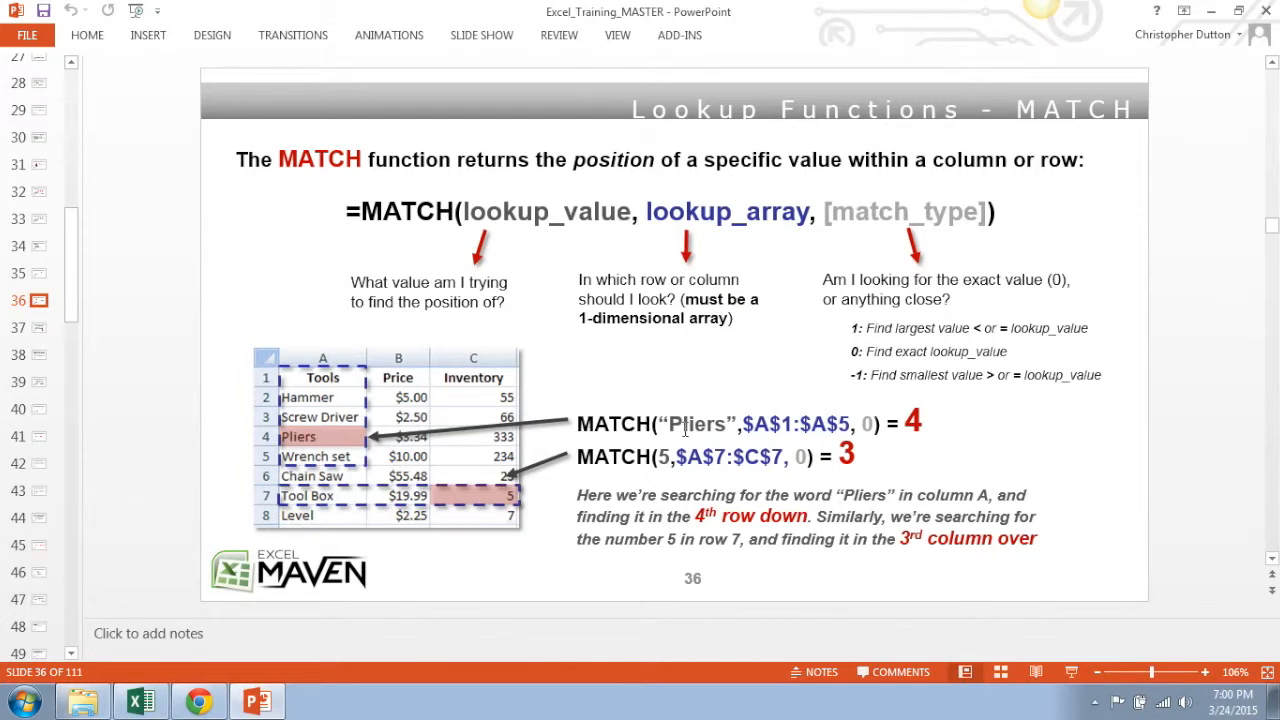
pyautogui.click(138, 700)
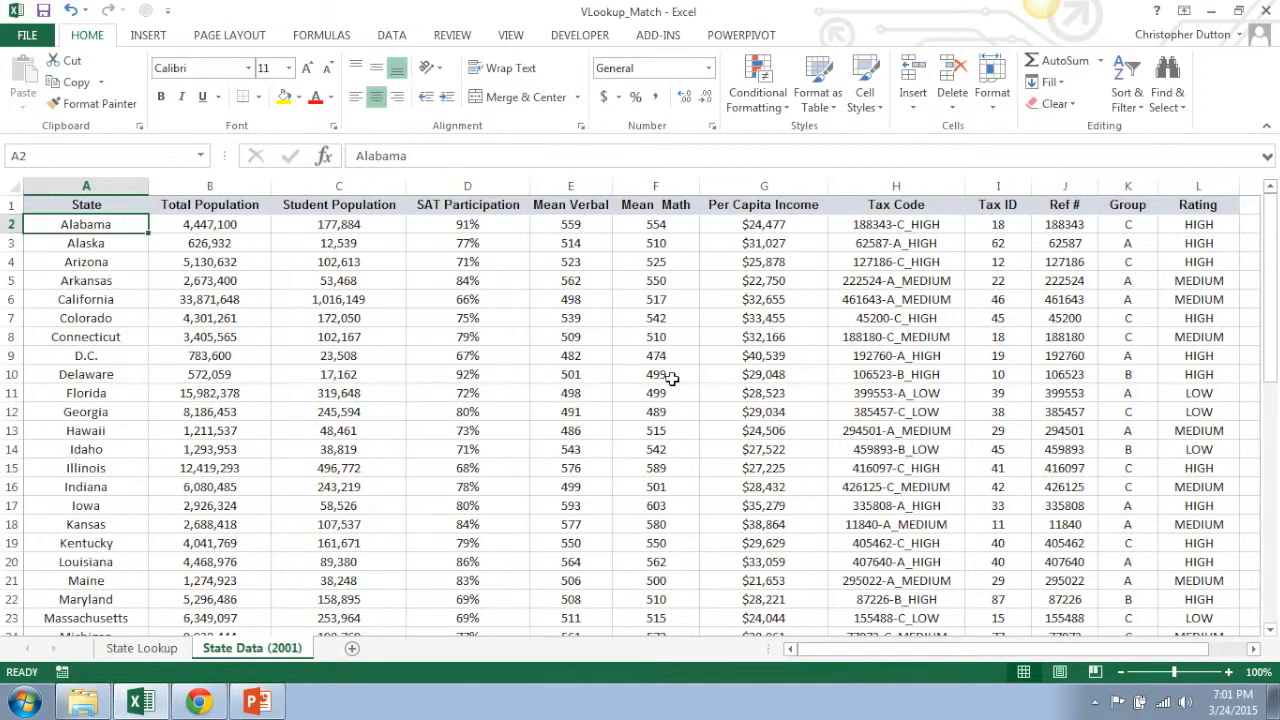
pyautogui.moveTo(664, 324)
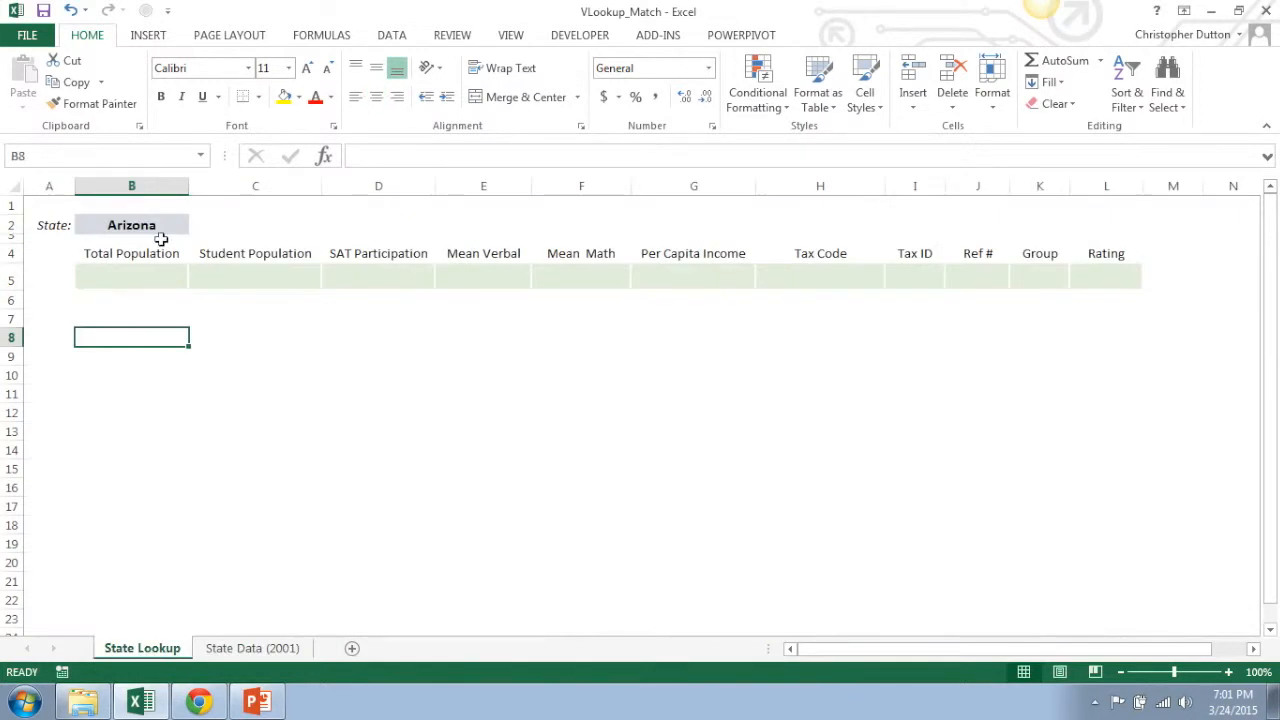
pyautogui.moveTo(148, 288)
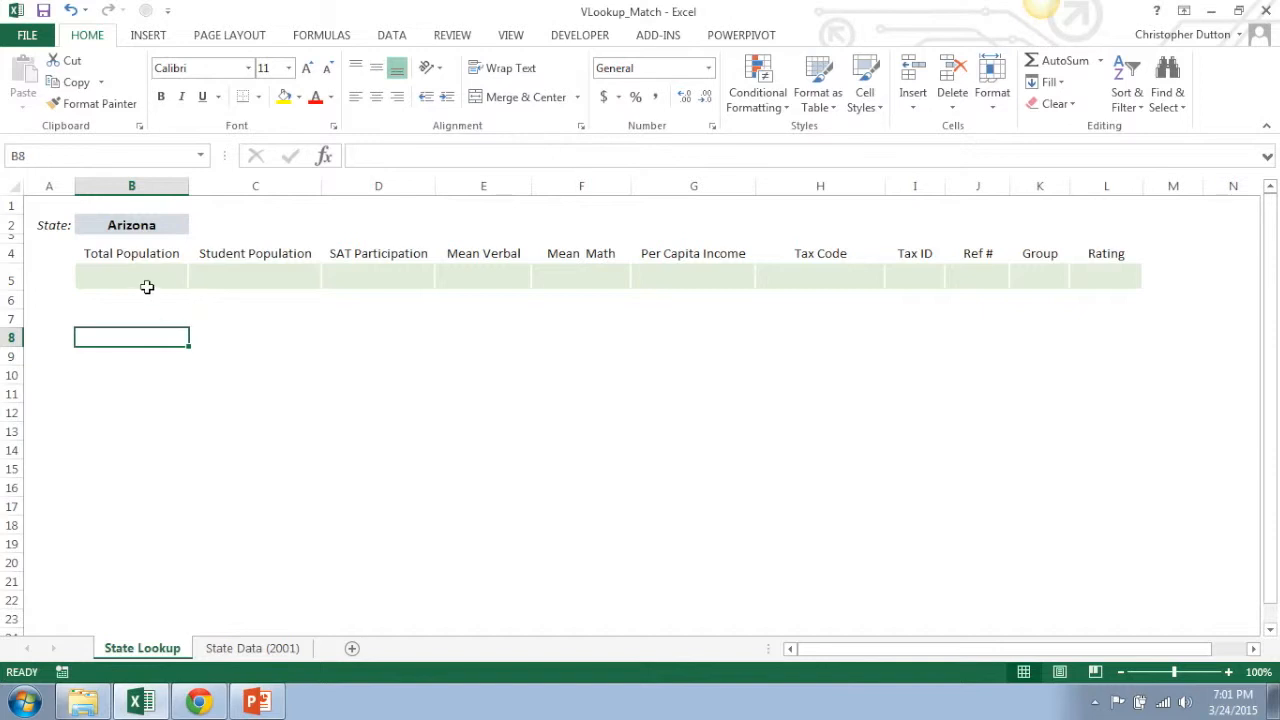
# - Review the empty Total Population cell B5 and the Arizona state cell B2
pyautogui.click(132, 276)
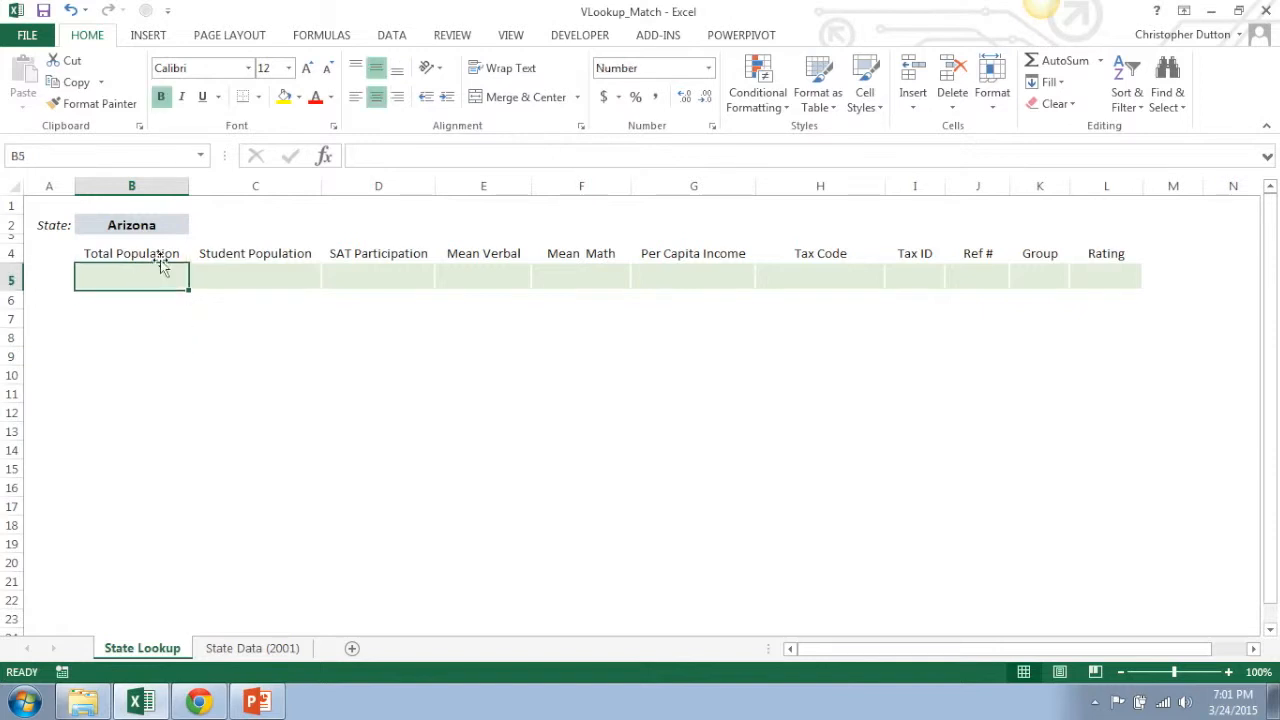
pyautogui.click(48, 278)
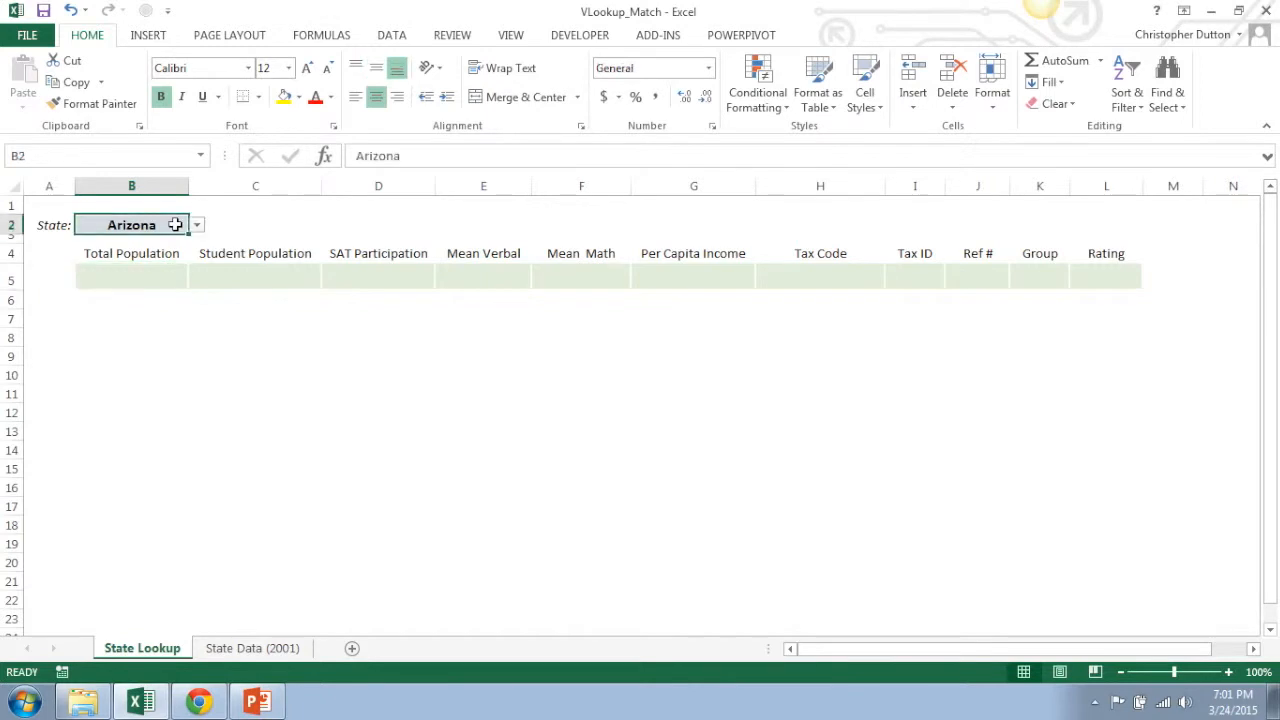
pyautogui.moveTo(202, 224)
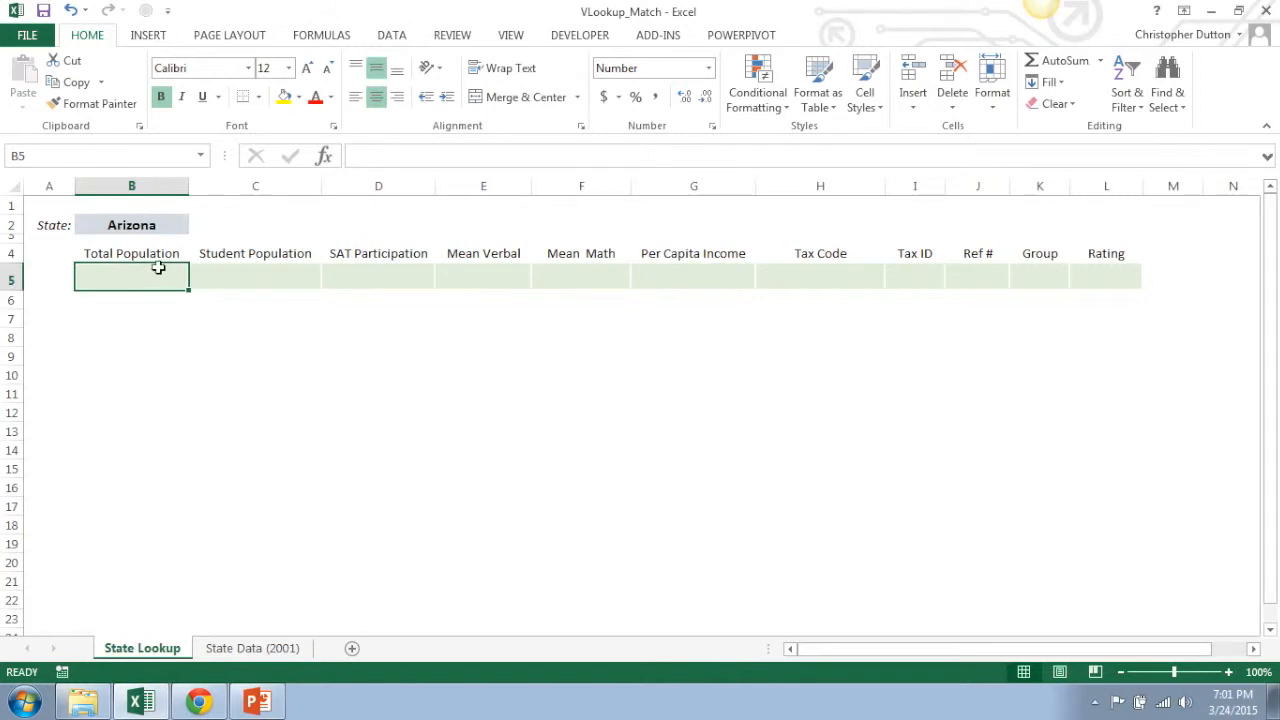
pyautogui.moveTo(168, 270)
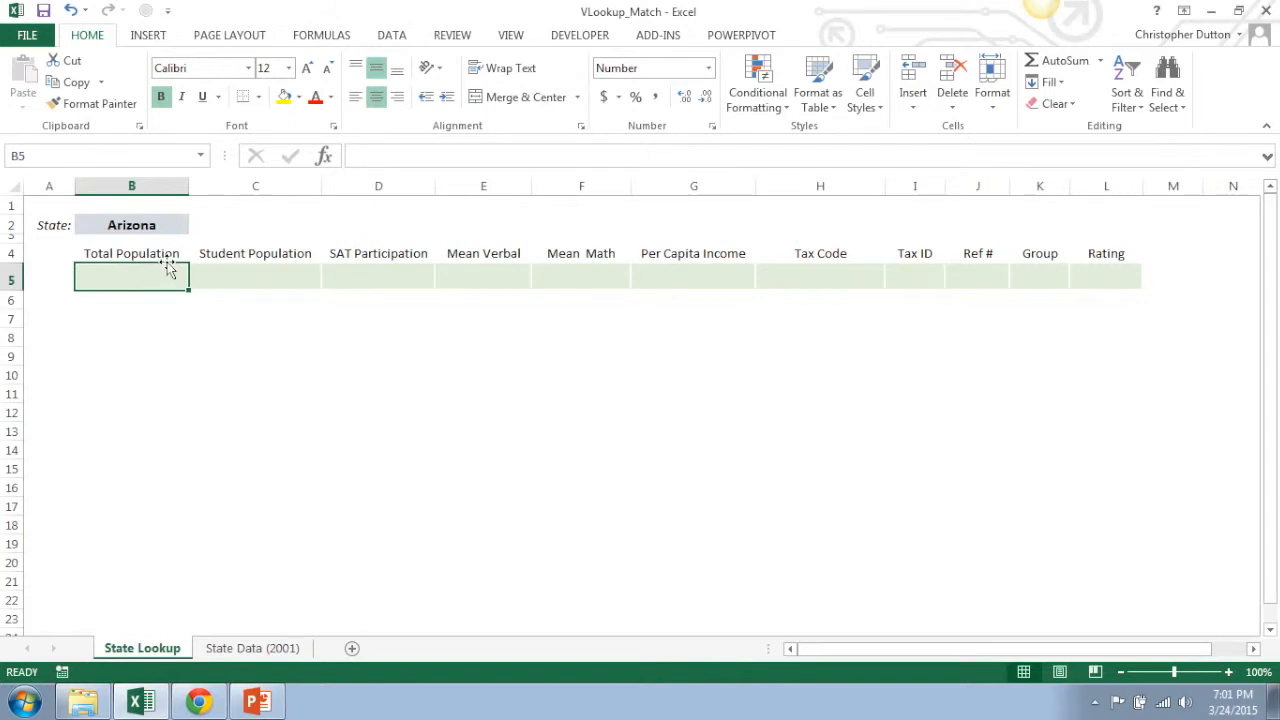
# - Start a VLOOKUP in B5 using the Arizona cell $B$2 as an absolute lookup value
pyautogui.write('=')
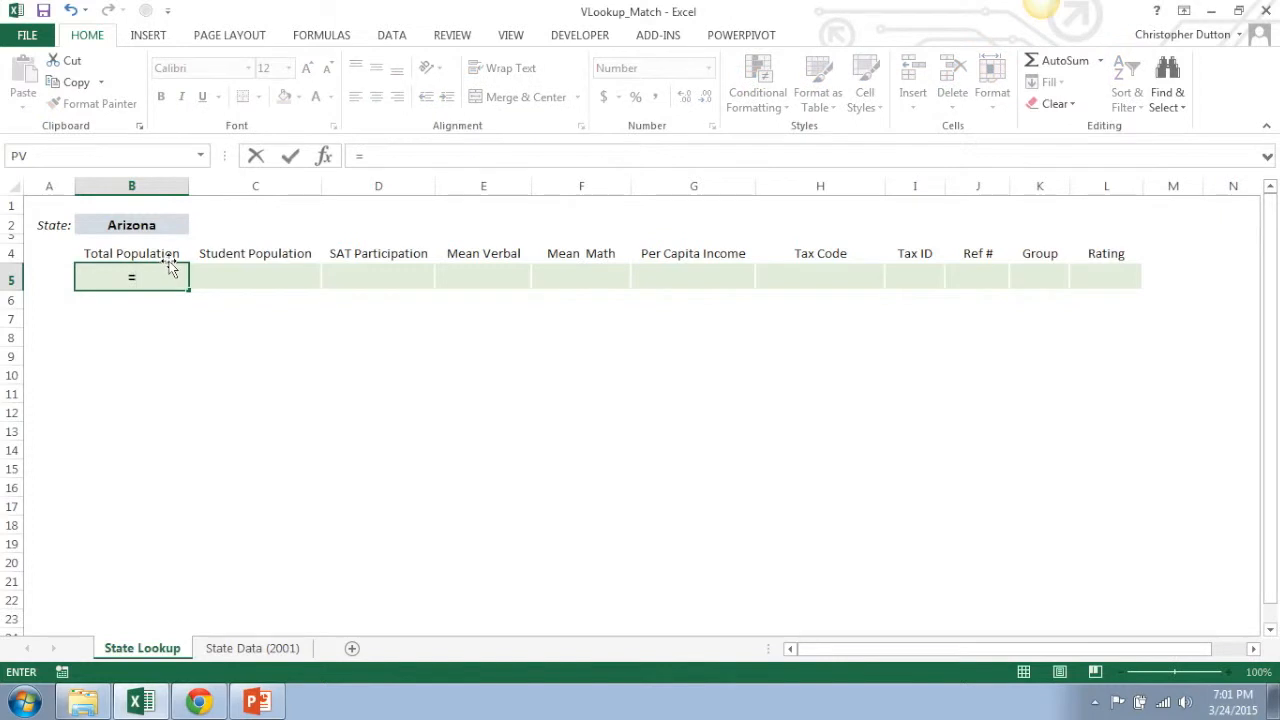
pyautogui.write('VLOOKUP')
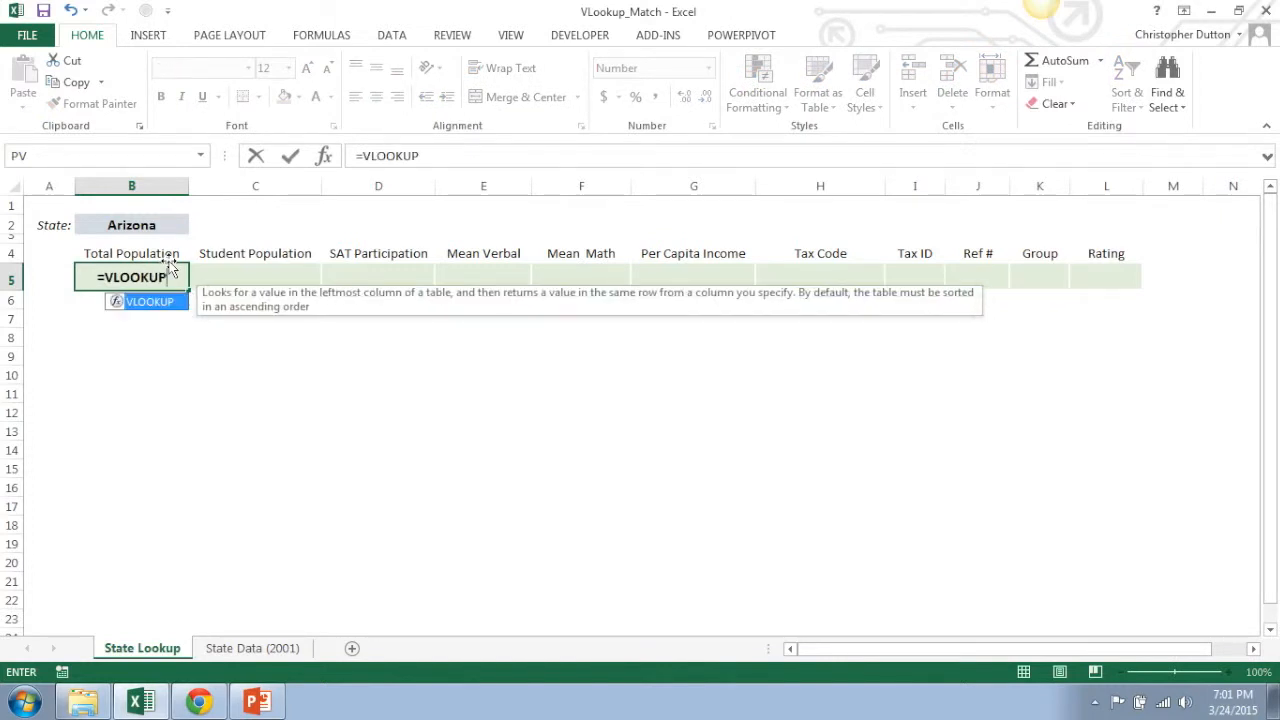
pyautogui.click(132, 224)
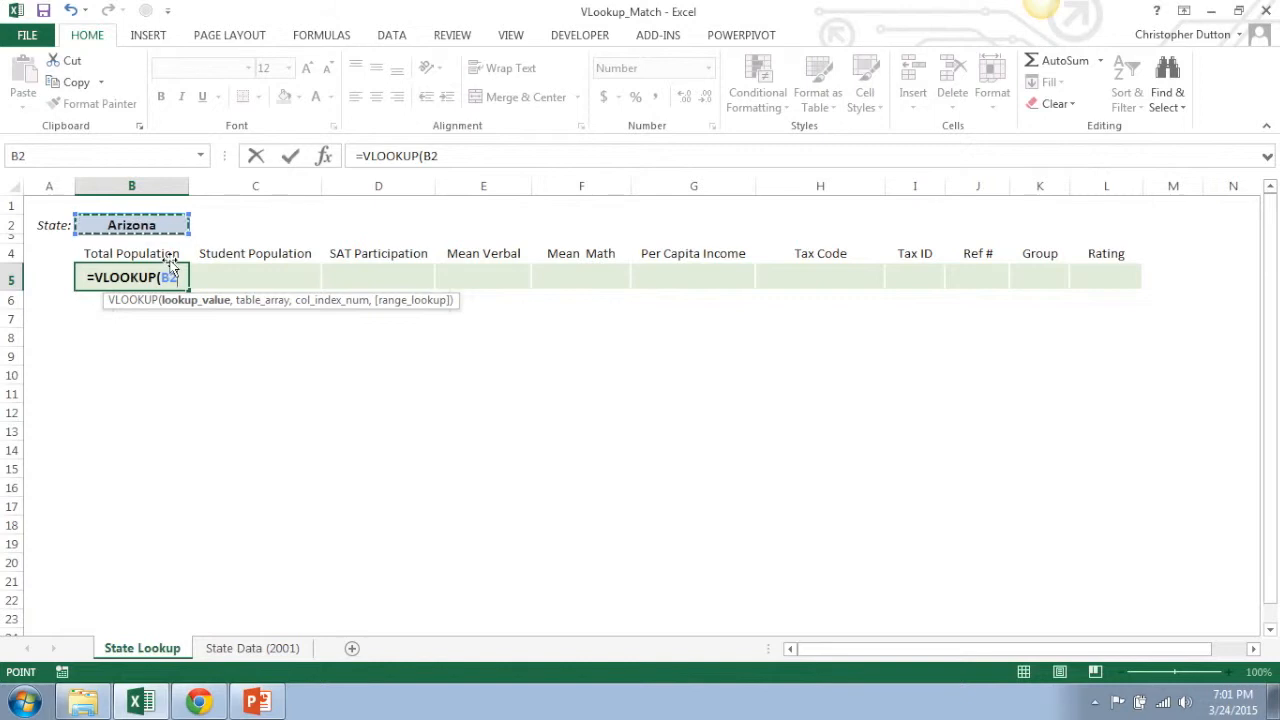
pyautogui.press('f4')
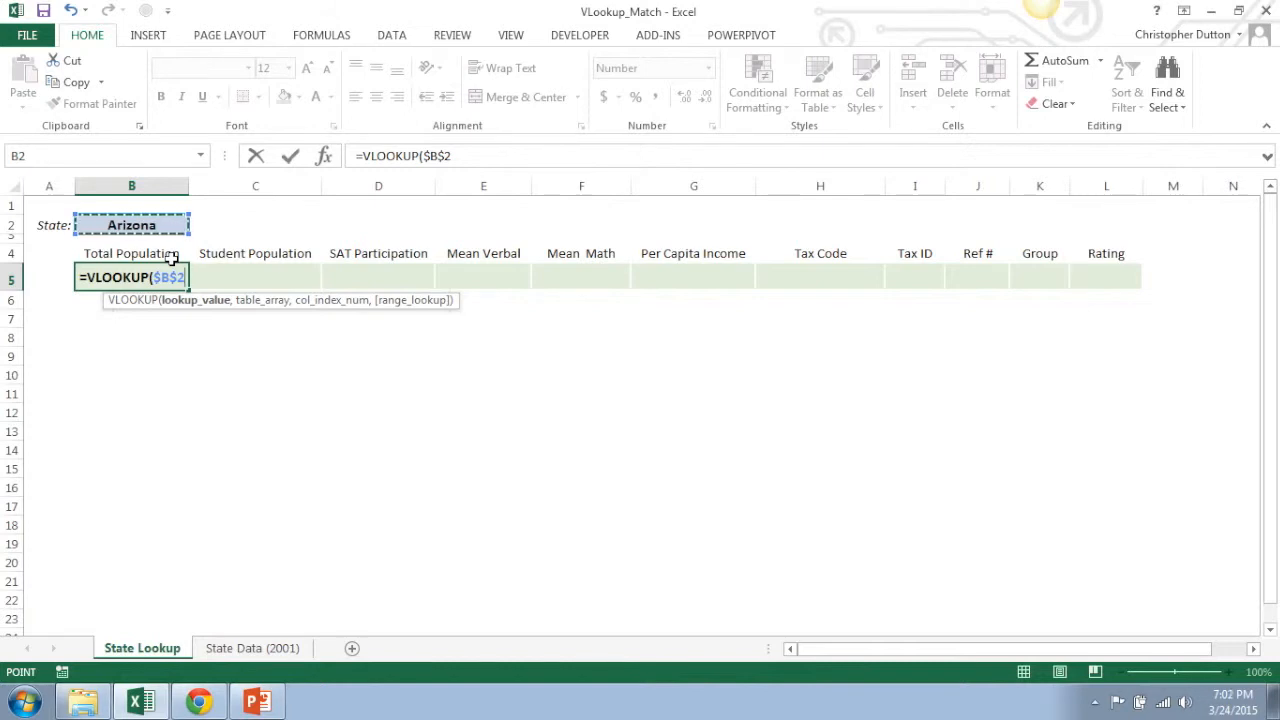
pyautogui.write(',')
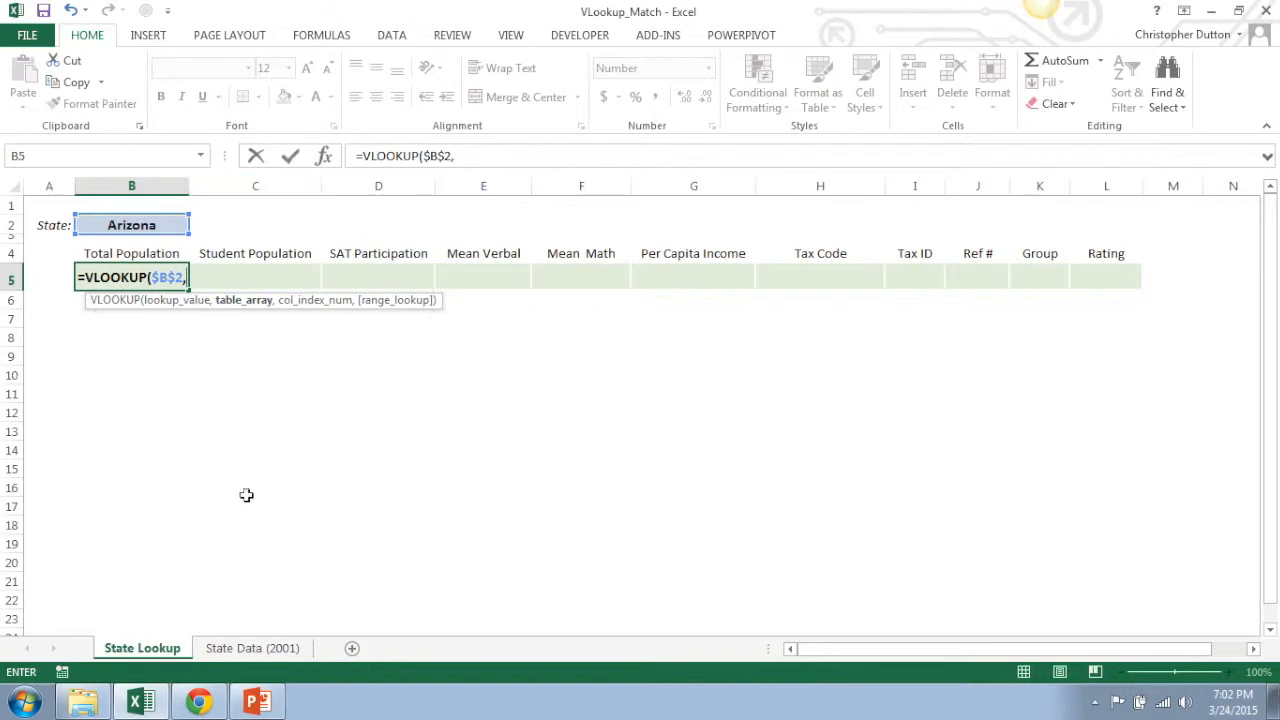
# - Complete the lookup over State Data columns A:L, column 2, exact match, returning 5,130,632
pyautogui.click(252, 648)
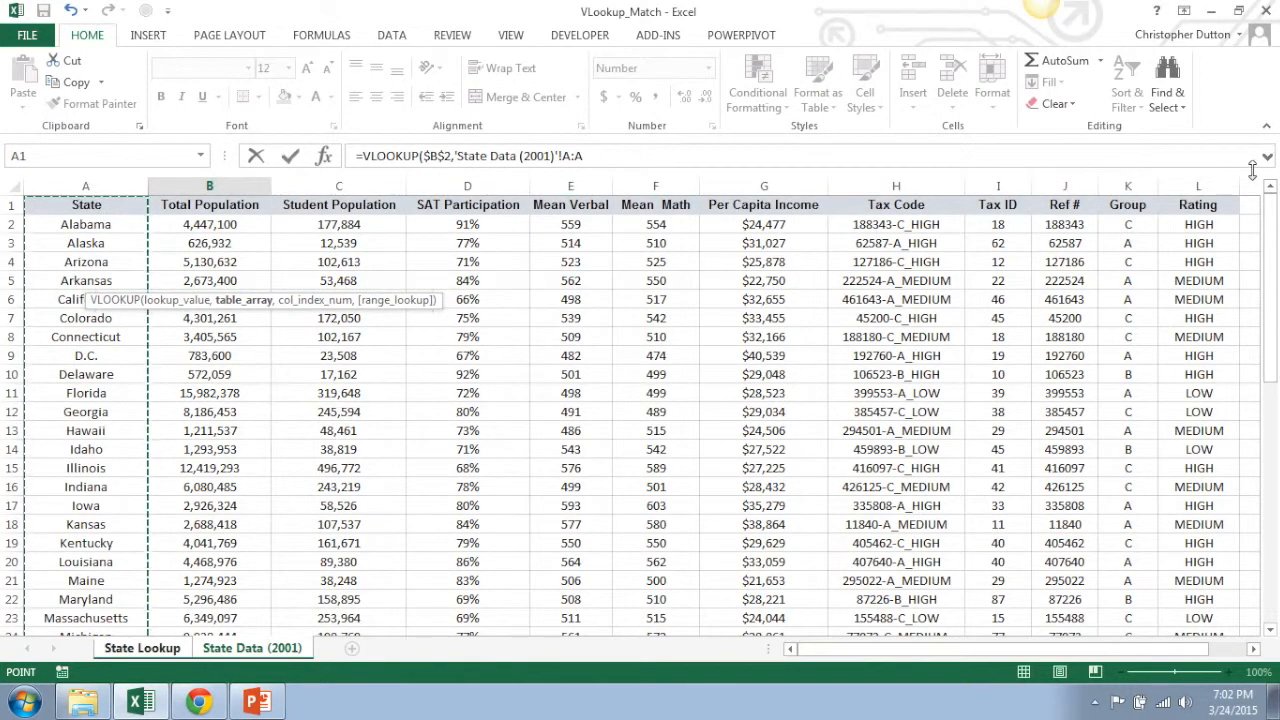
pyautogui.click(1196, 204)
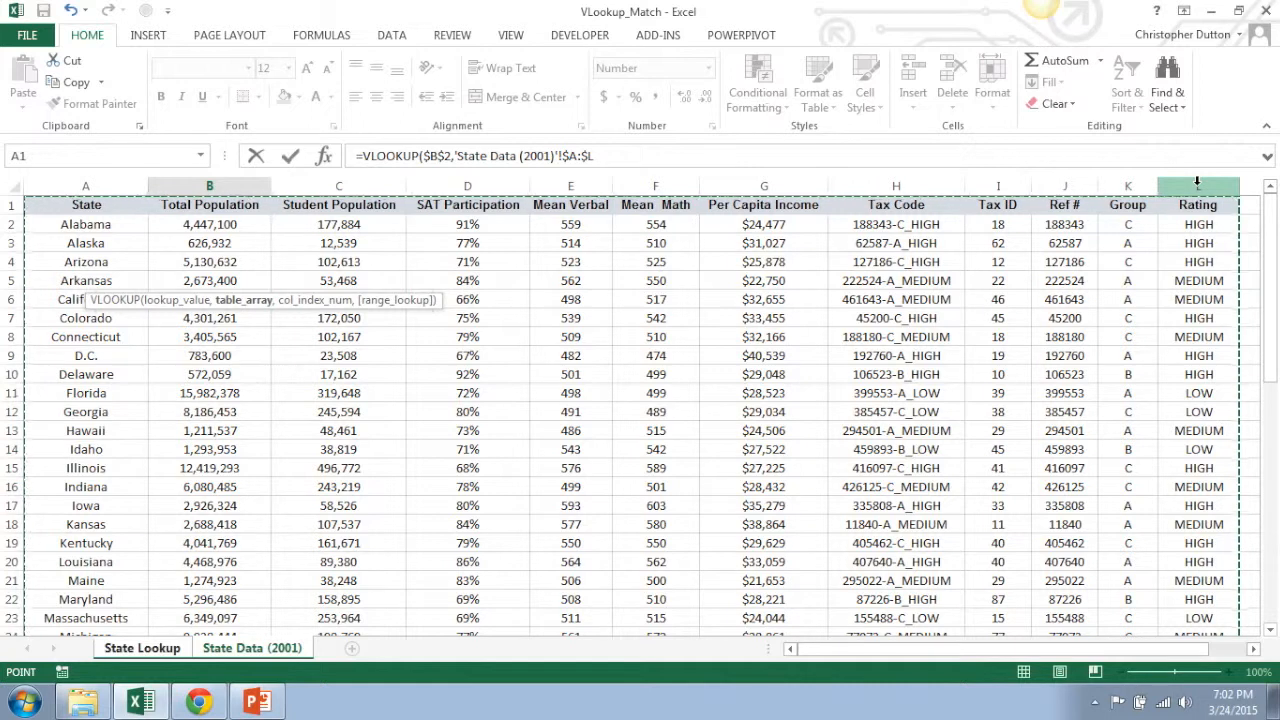
pyautogui.write(',2')
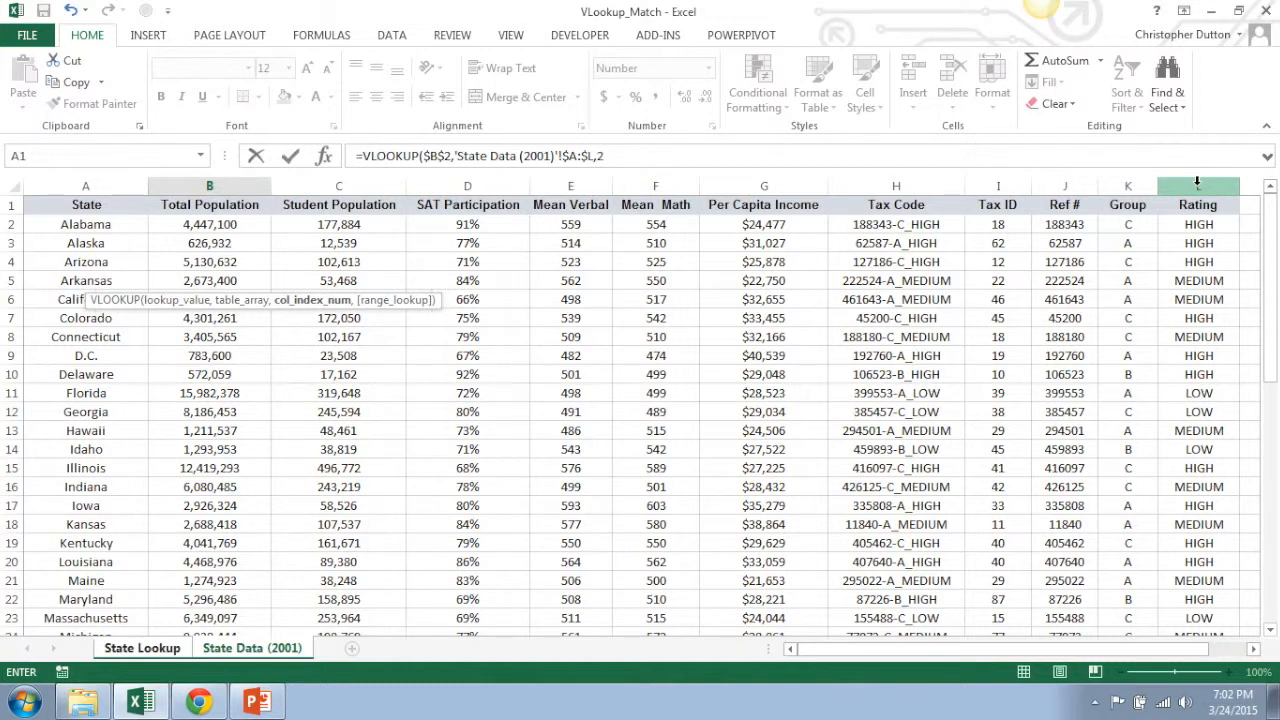
pyautogui.write(',0)')
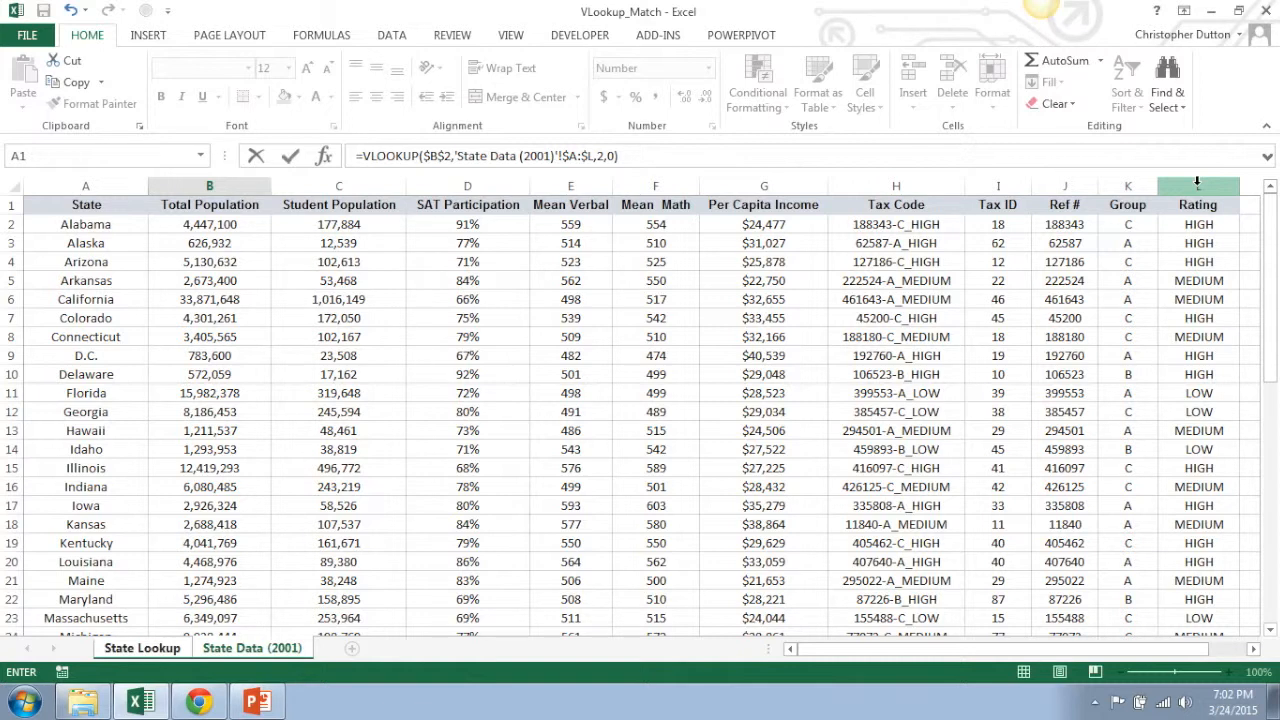
pyautogui.click(142, 648)
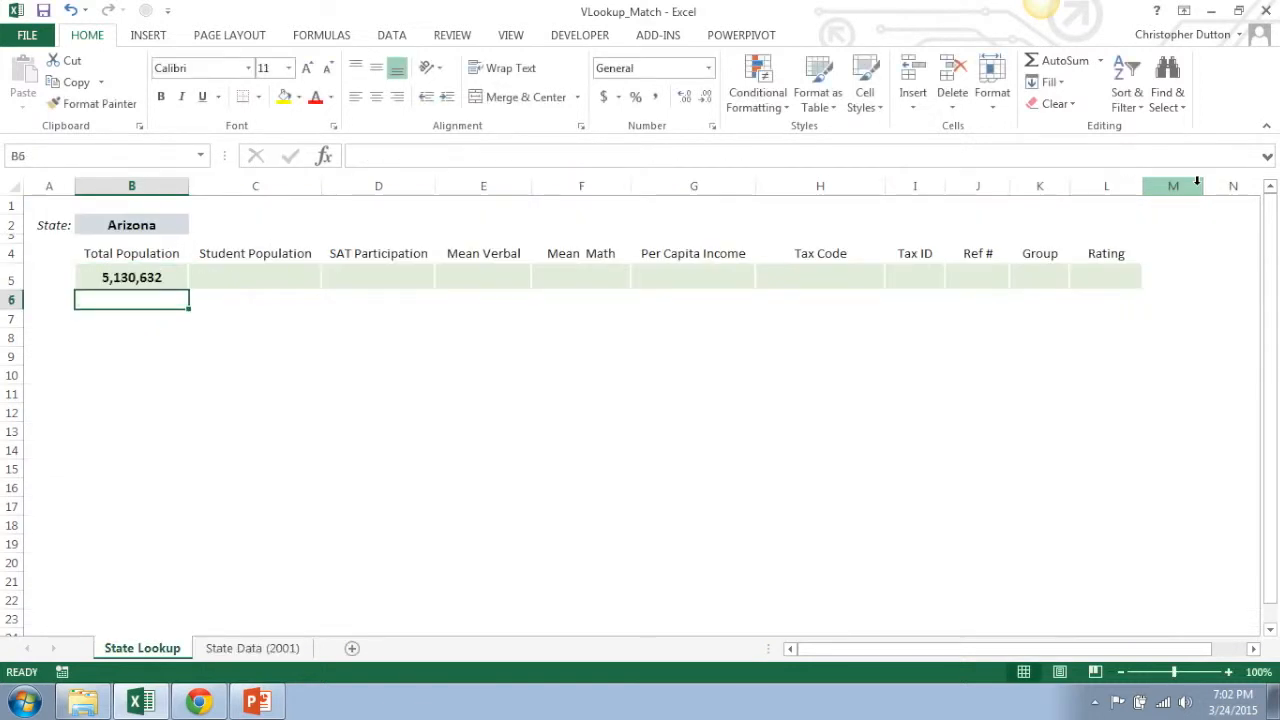
pyautogui.click(132, 276)
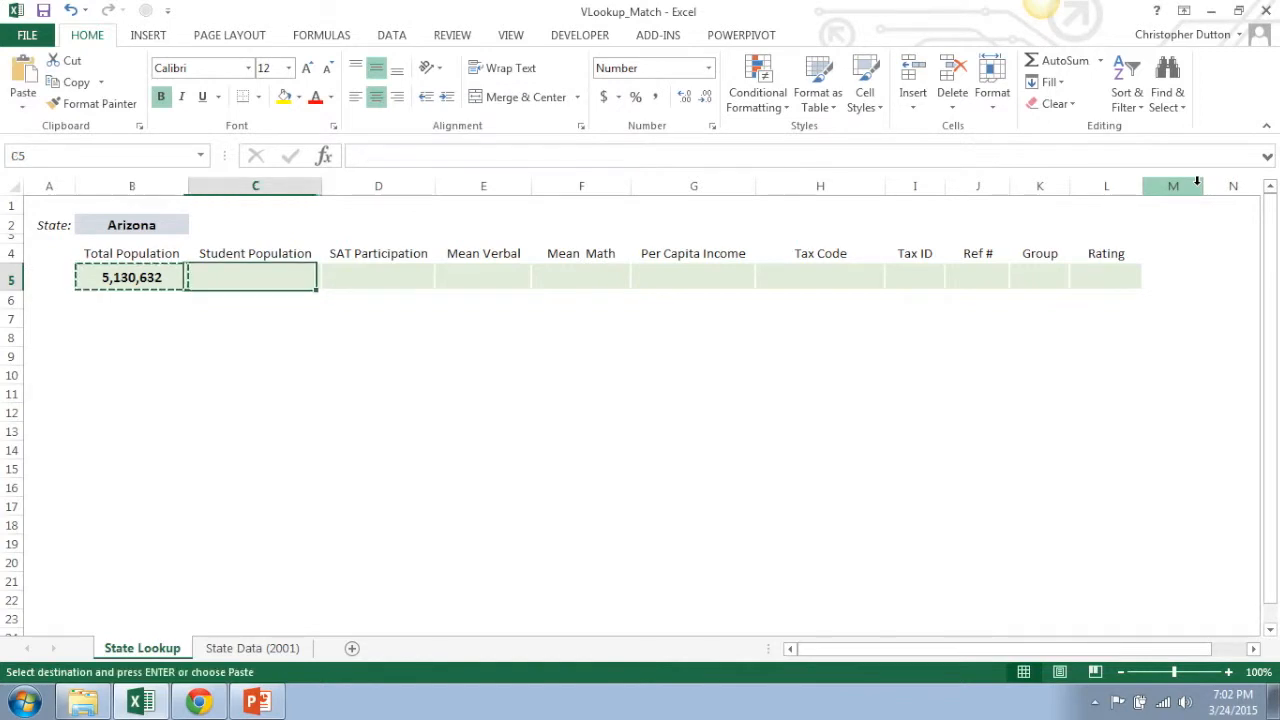
pyautogui.click(378, 276)
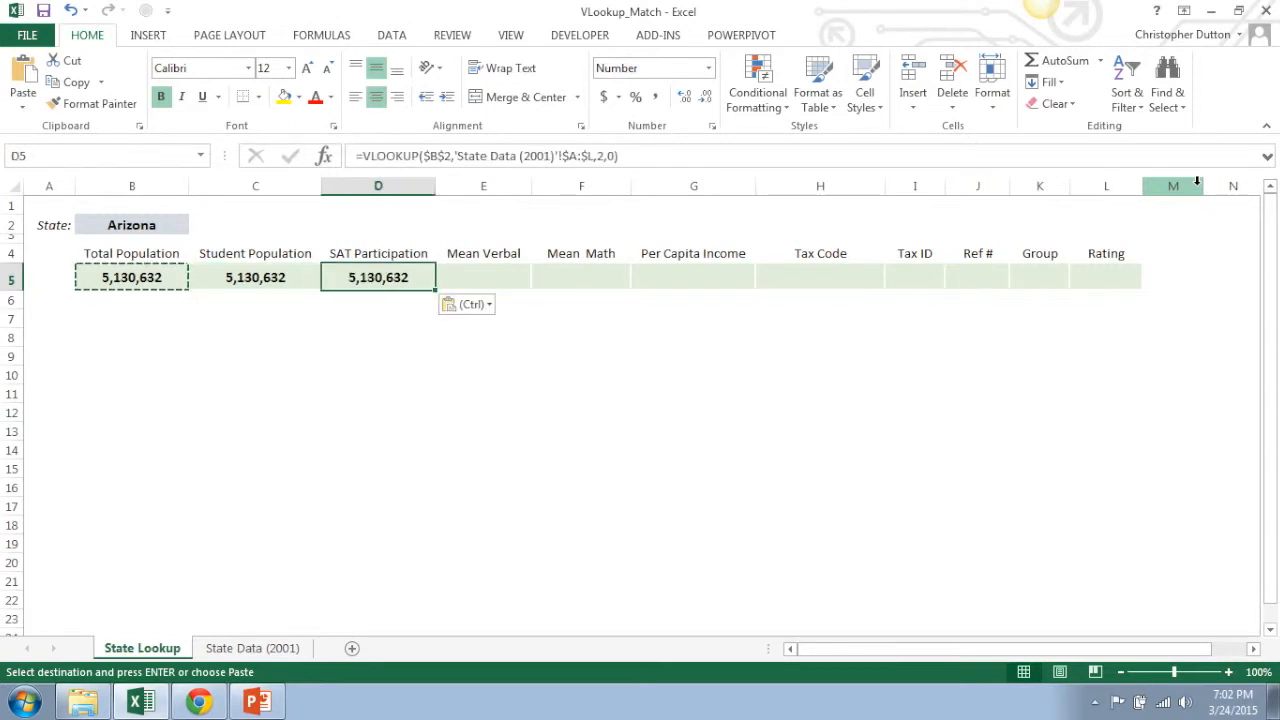
pyautogui.click(256, 276)
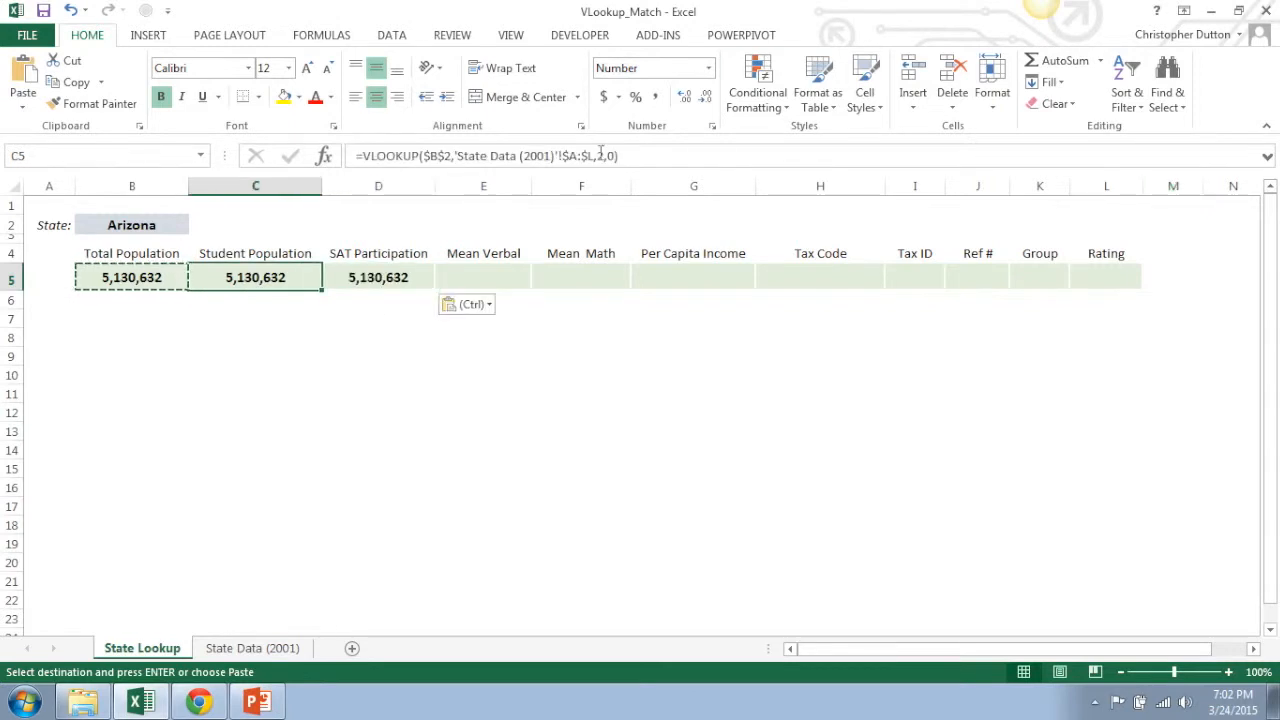
pyautogui.doubleClick(256, 276)
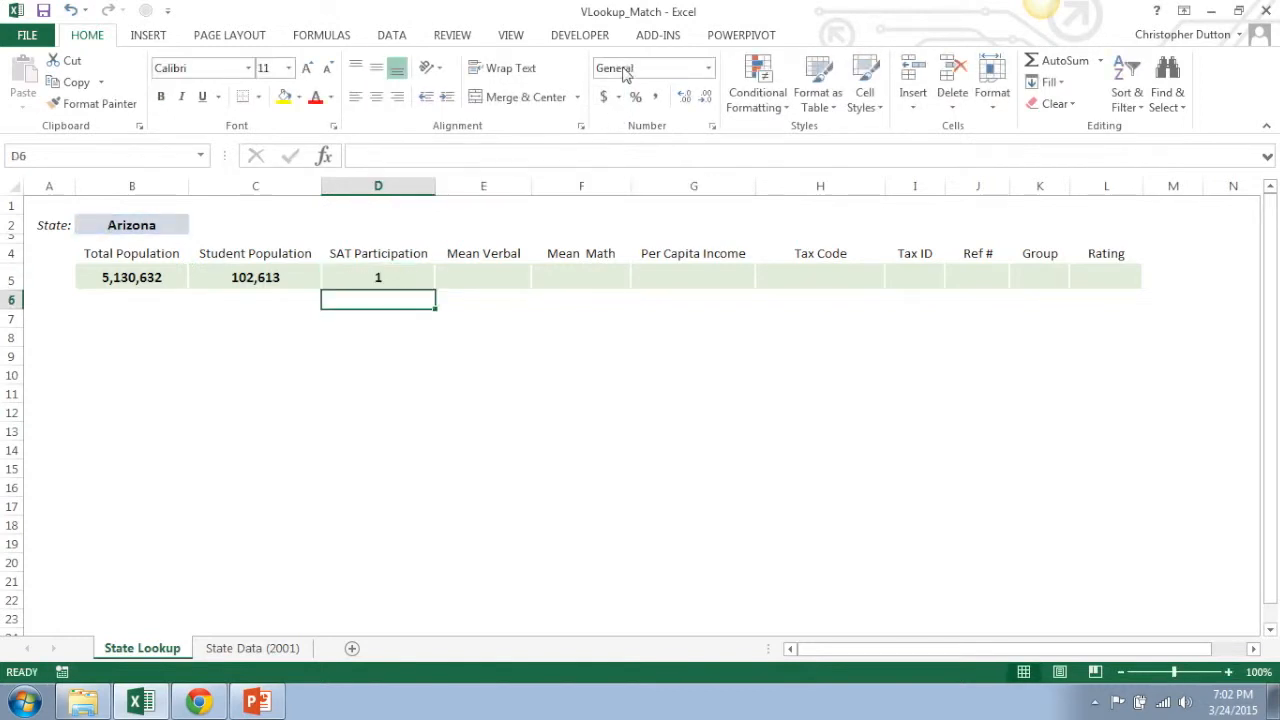
pyautogui.click(636, 96)
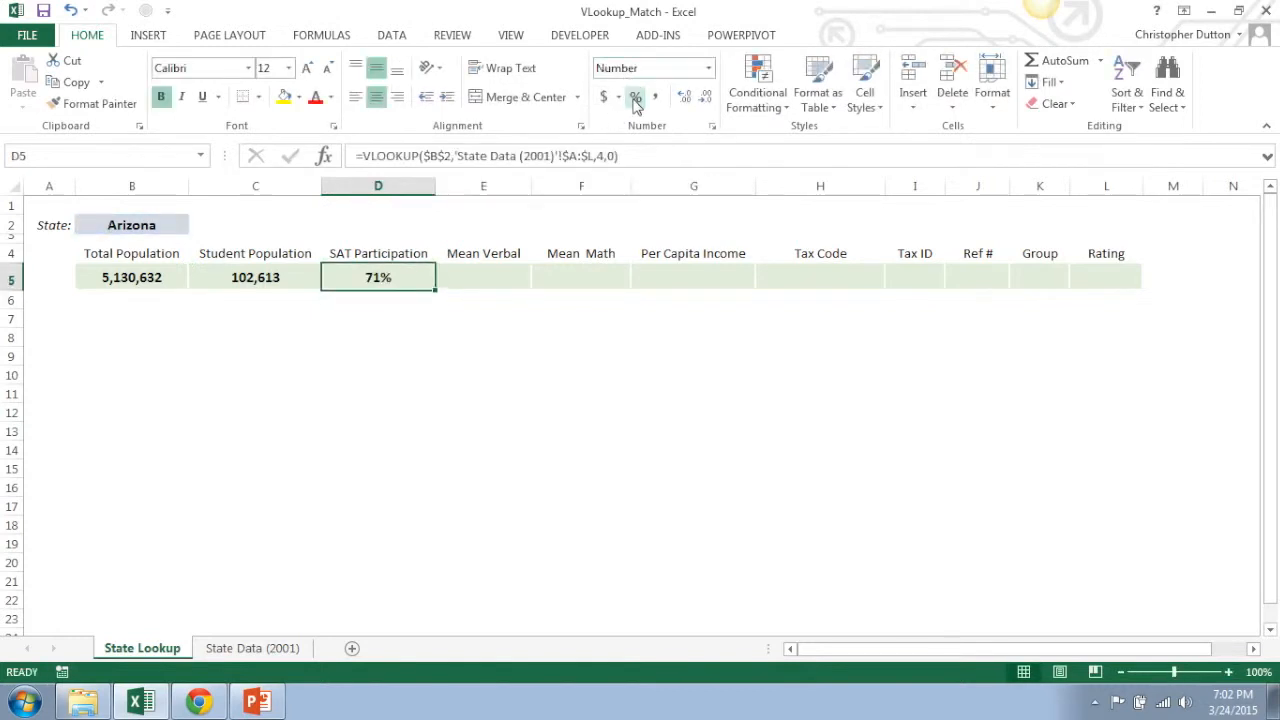
pyautogui.click(636, 96)
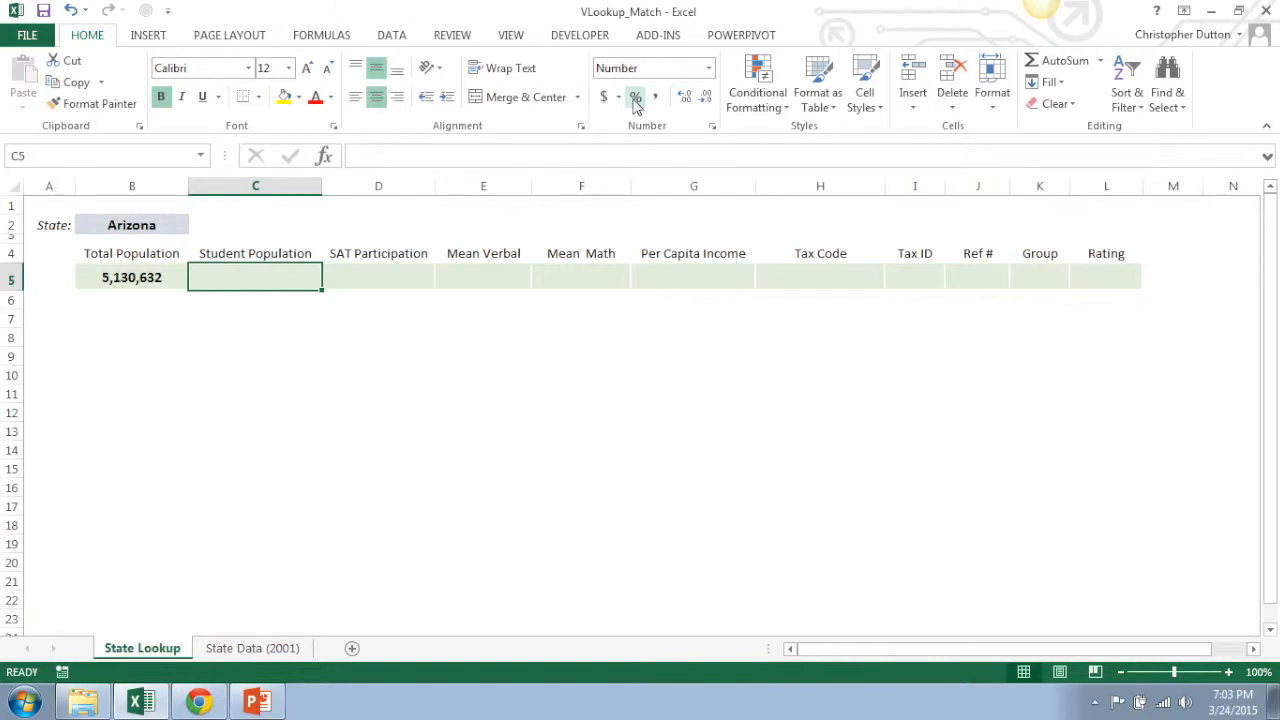
# - Replace B5's column index with MATCH of header B4 against State Data row $A$1:$L$1
pyautogui.click(132, 276)
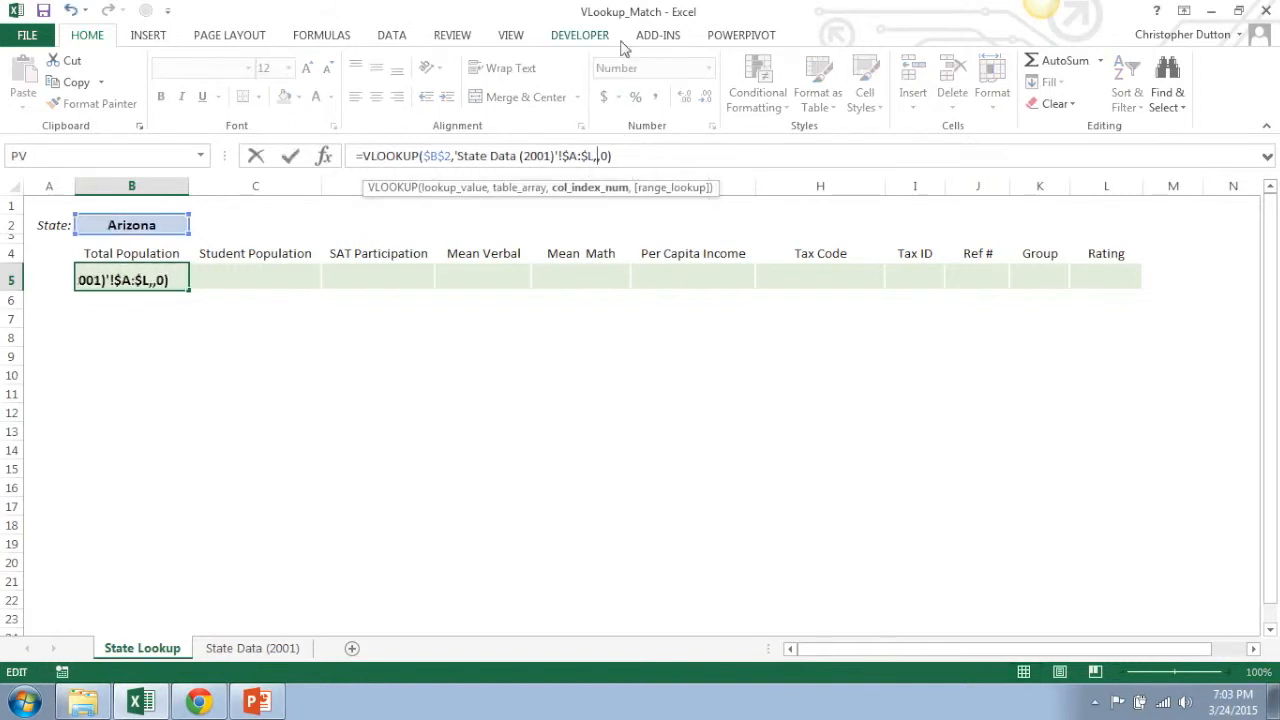
pyautogui.write('MATCH(')
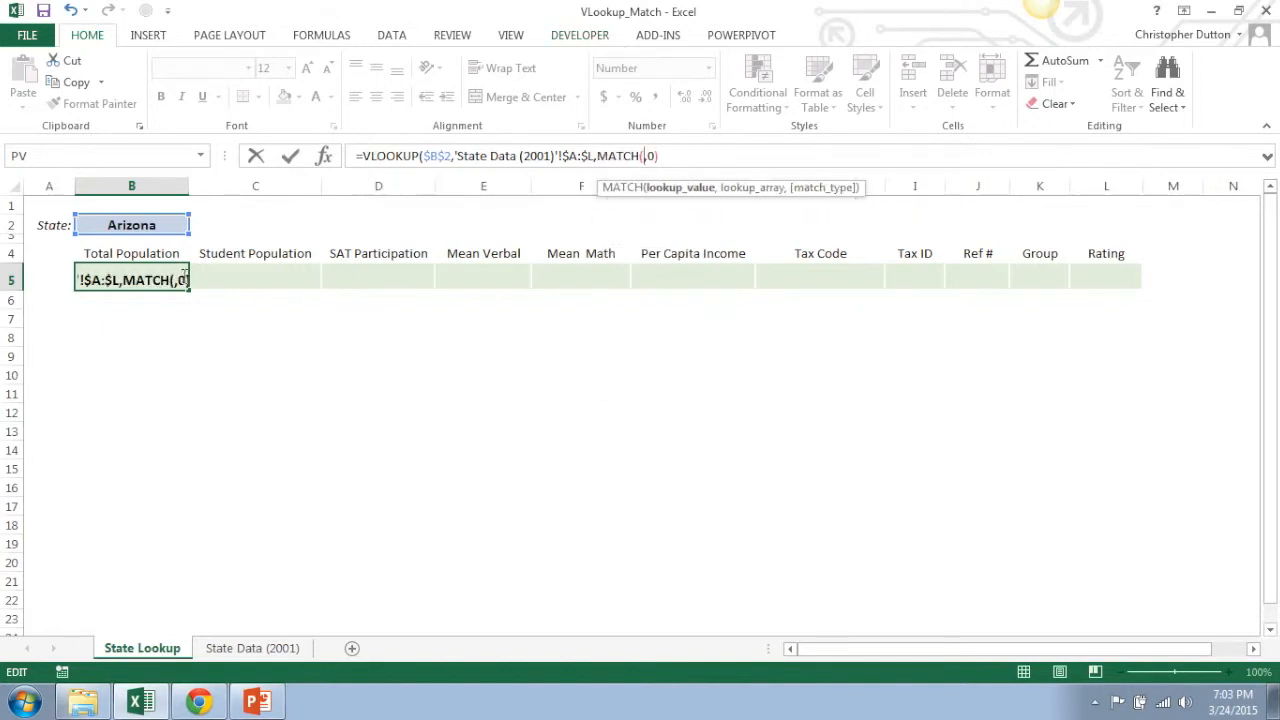
pyautogui.click(132, 252)
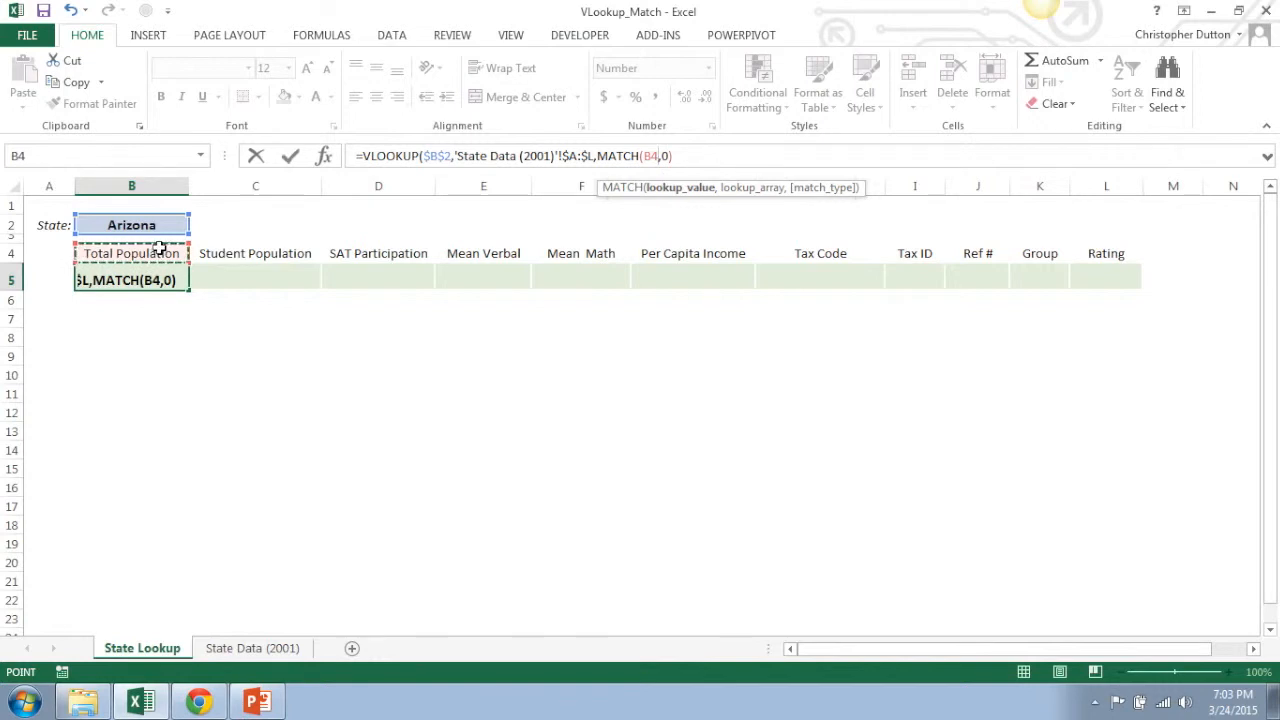
pyautogui.write(',')
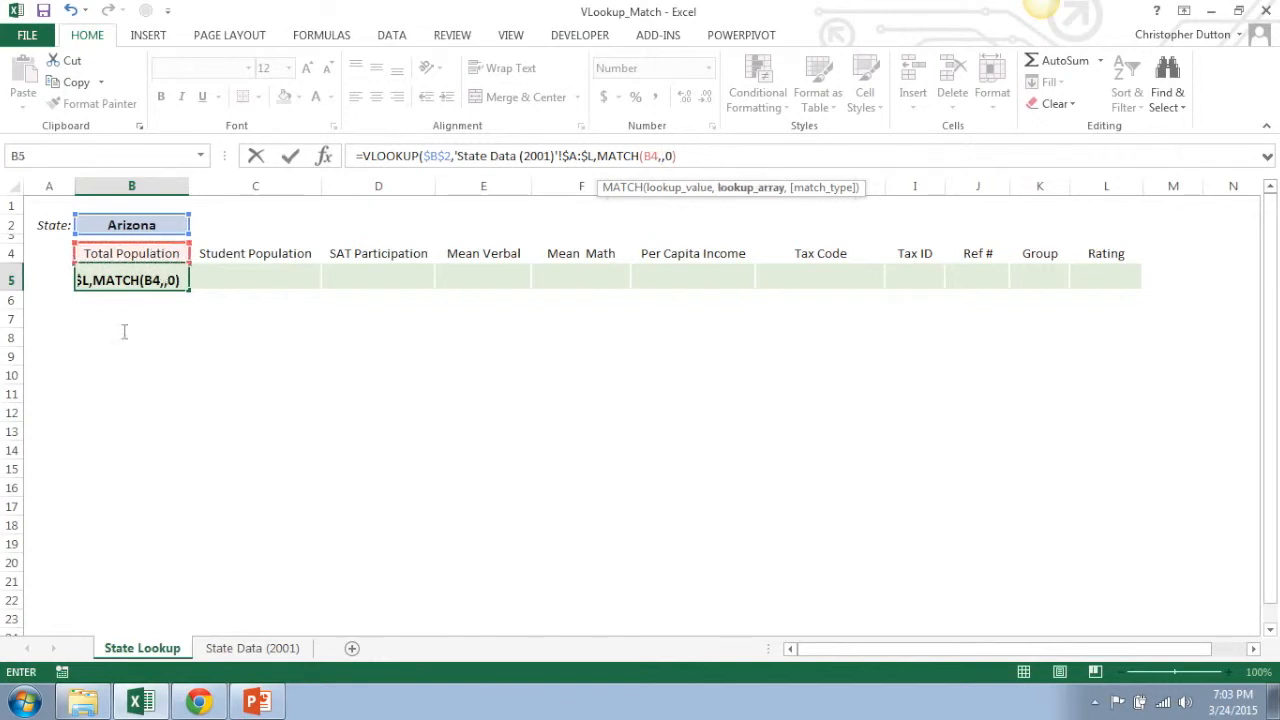
pyautogui.click(252, 648)
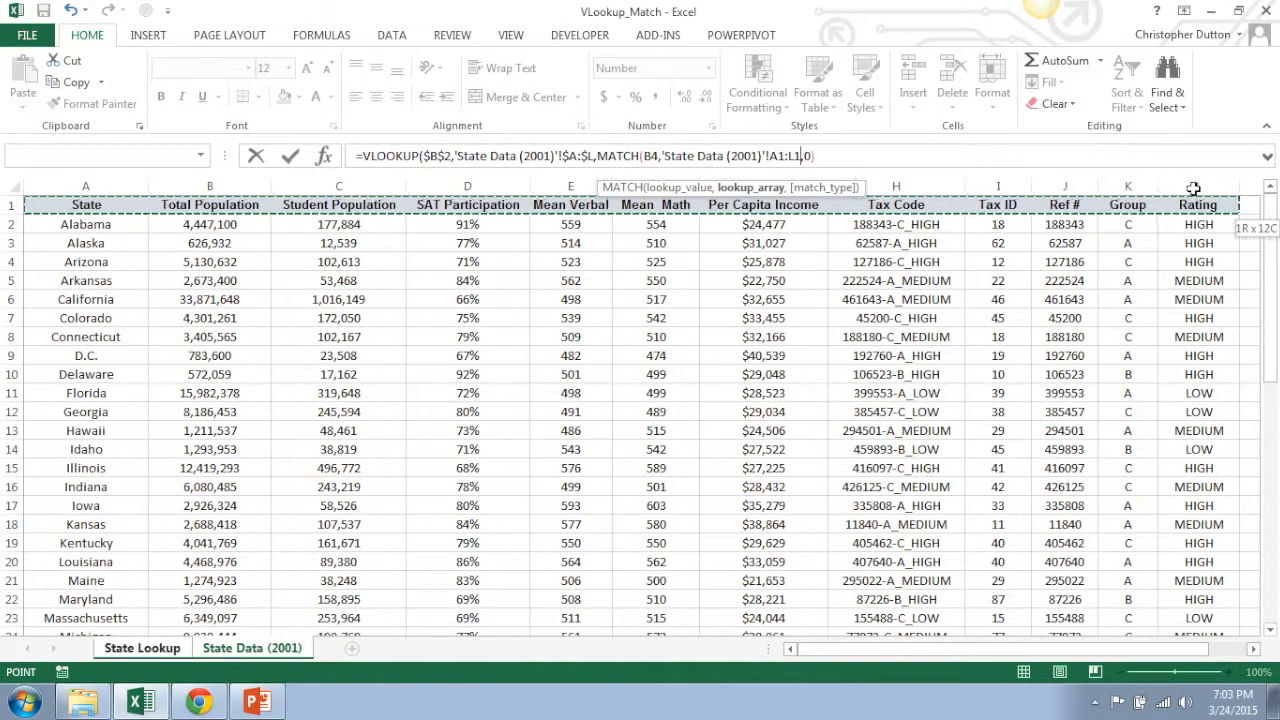
pyautogui.click(1198, 204)
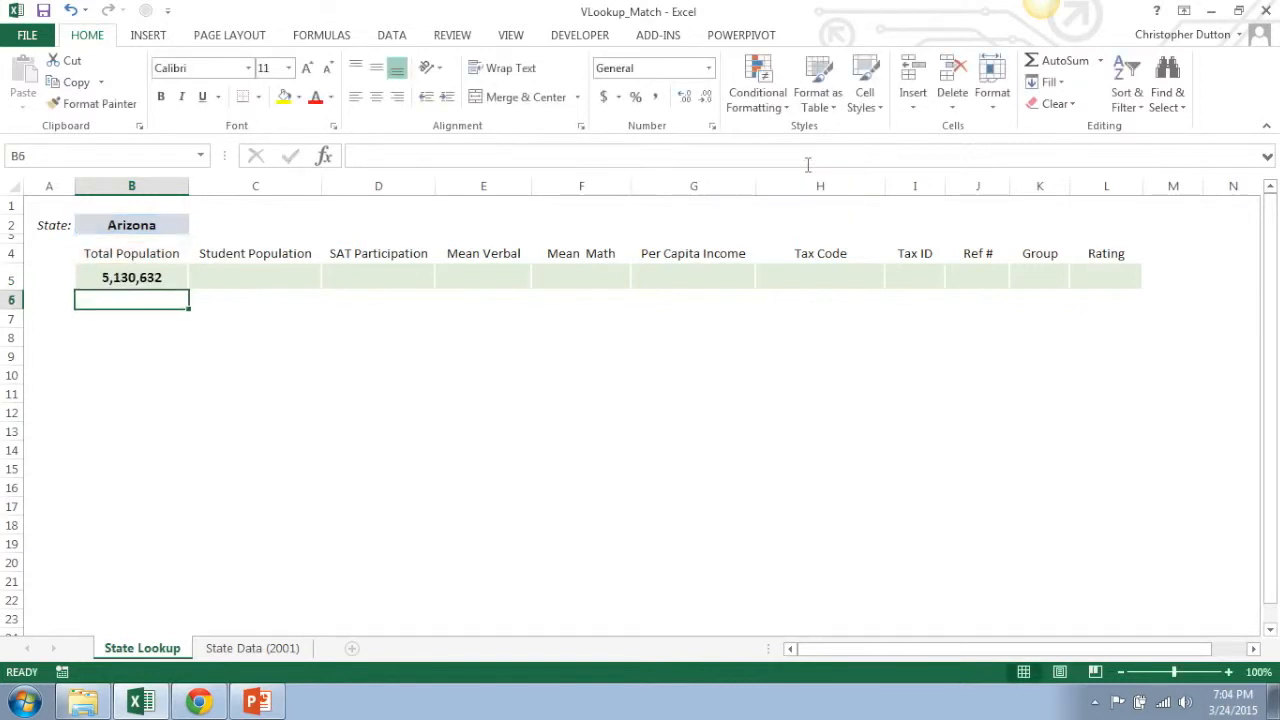
# - Copy the B5 lookup across to L5, filling Arizona's row through Rating HIGH
pyautogui.click(132, 276)
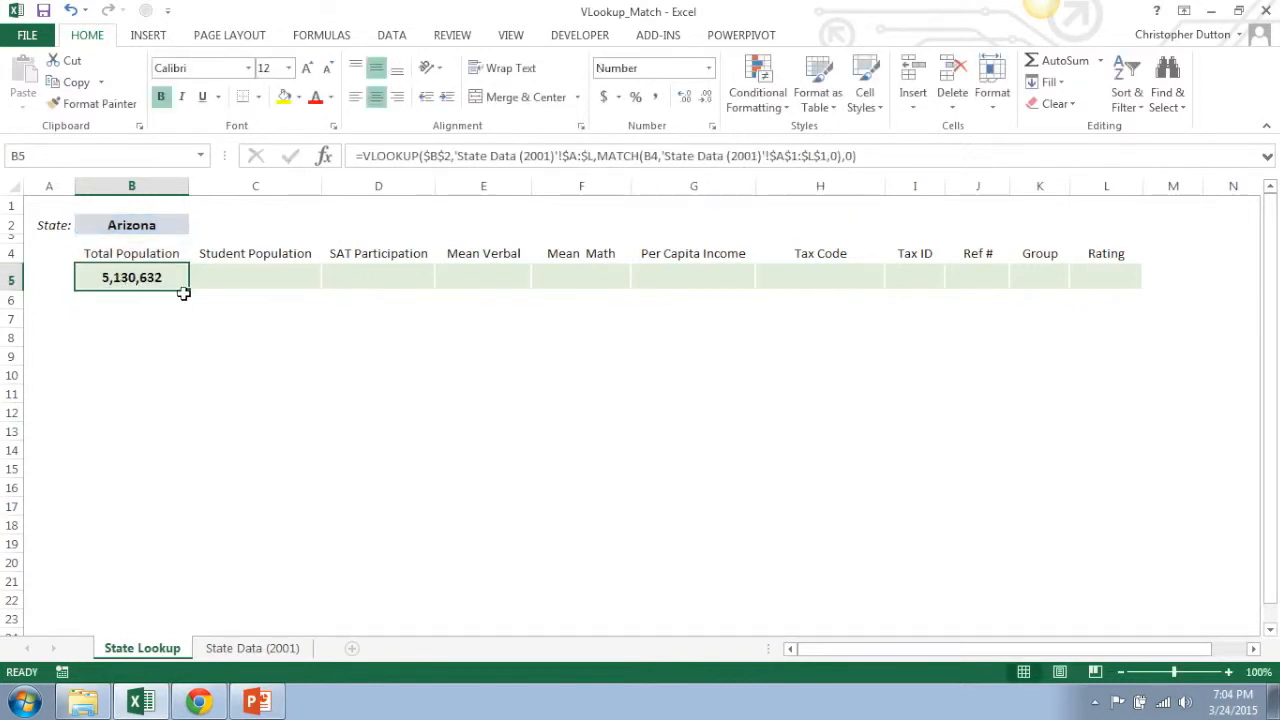
pyautogui.moveTo(184, 292); pyautogui.dragTo(1144, 284)
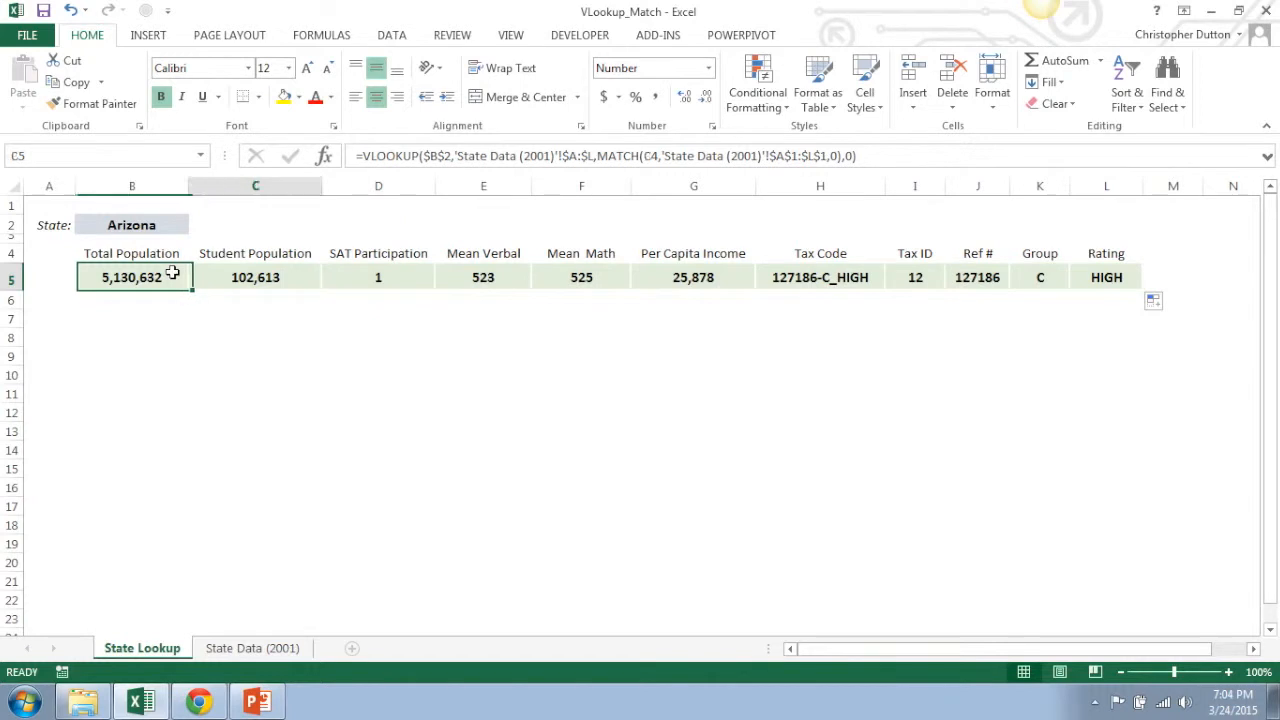
pyautogui.click(1106, 276)
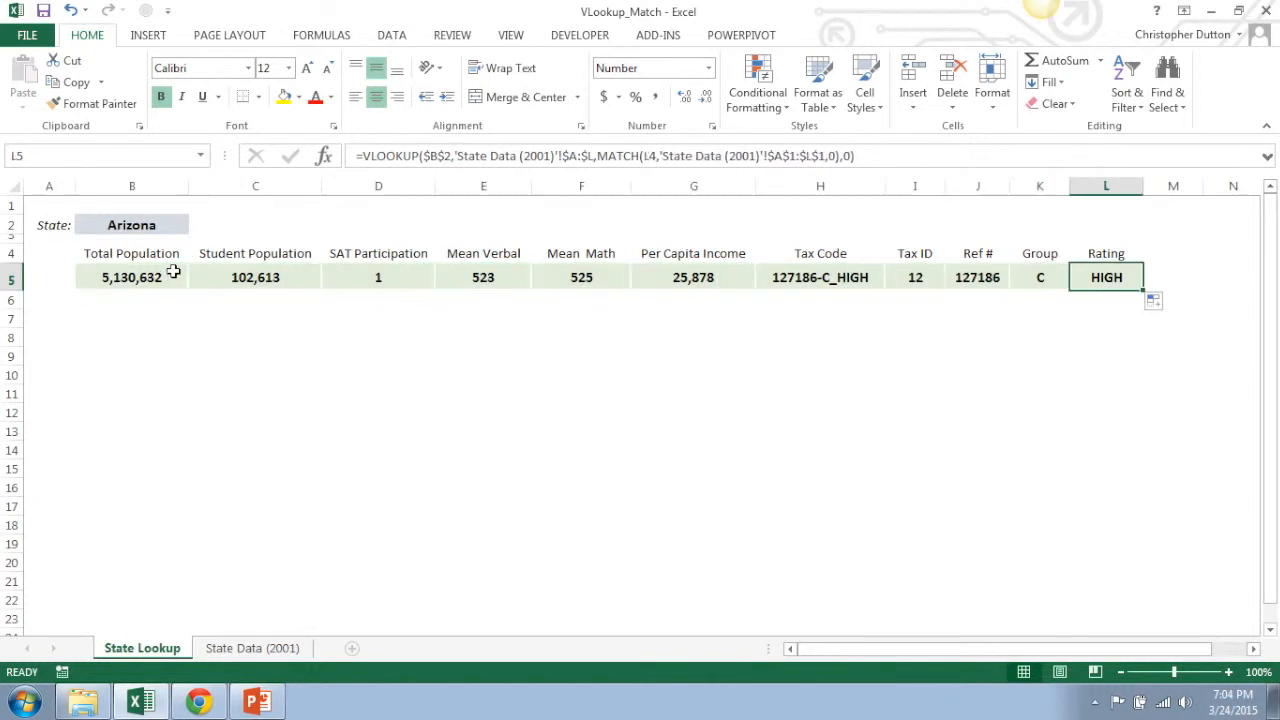